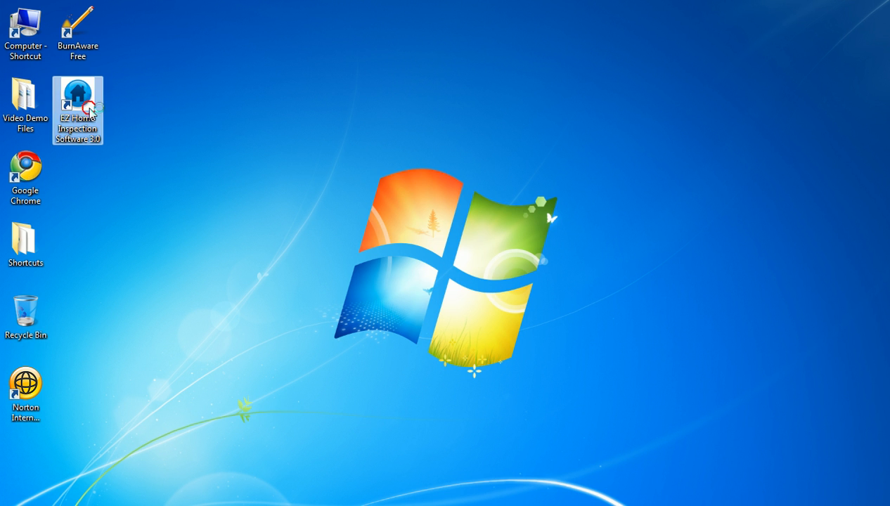
# - Launch EZ Home Inspection Software 3.0 from its desktop shortcut
pyautogui.doubleClick(78, 95)
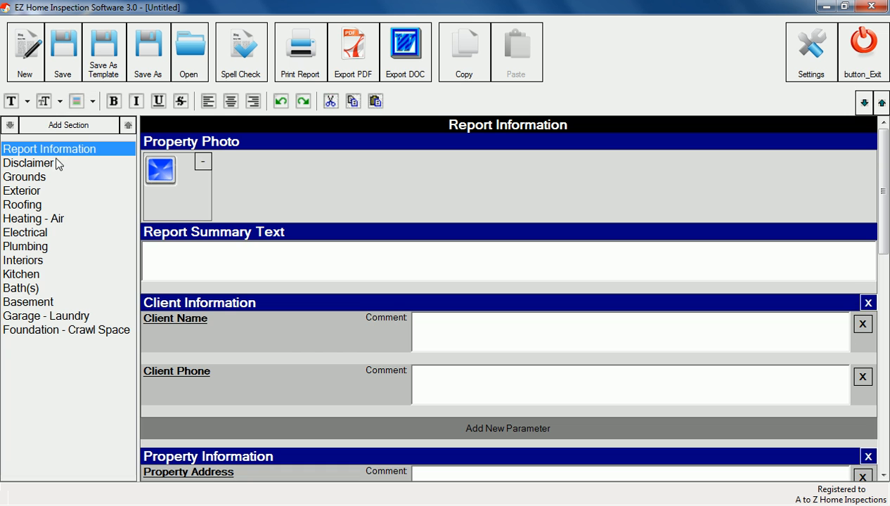
pyautogui.moveTo(31, 186)
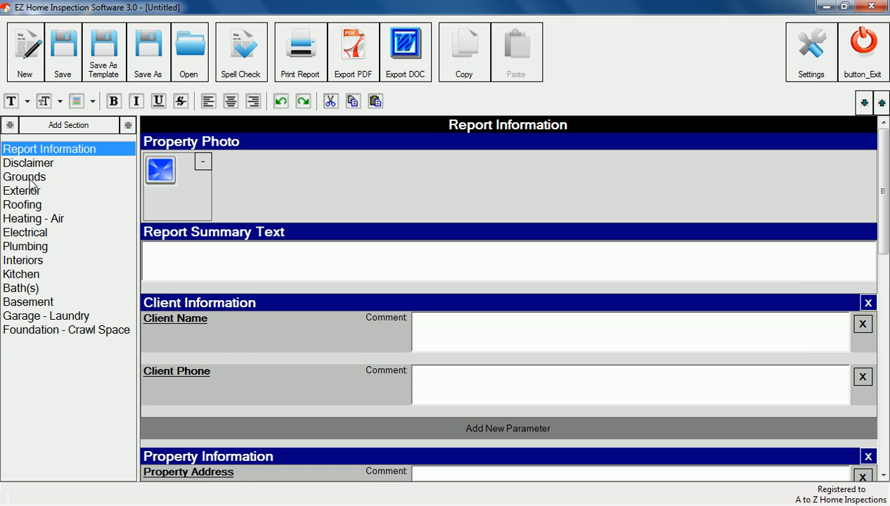
pyautogui.moveTo(44, 213)
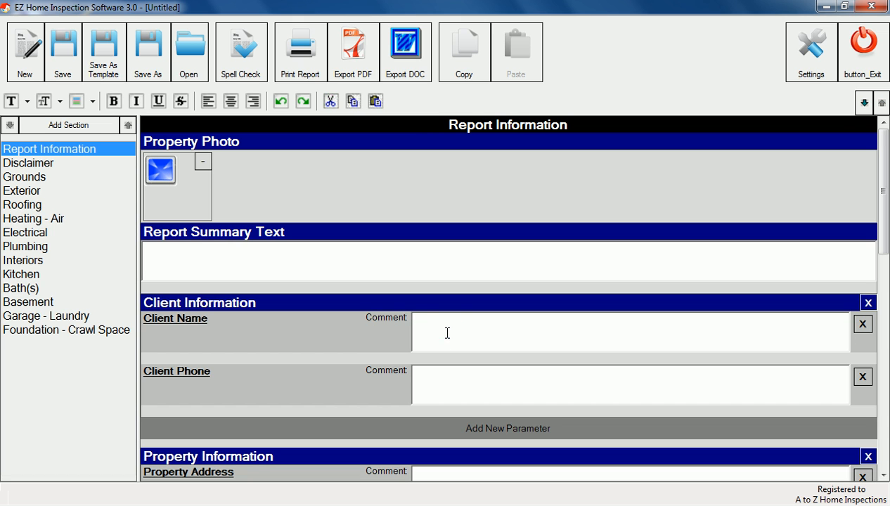
# - Enter 'Tom Smith' as the client name under Client Information
pyautogui.write('Tom Smi')
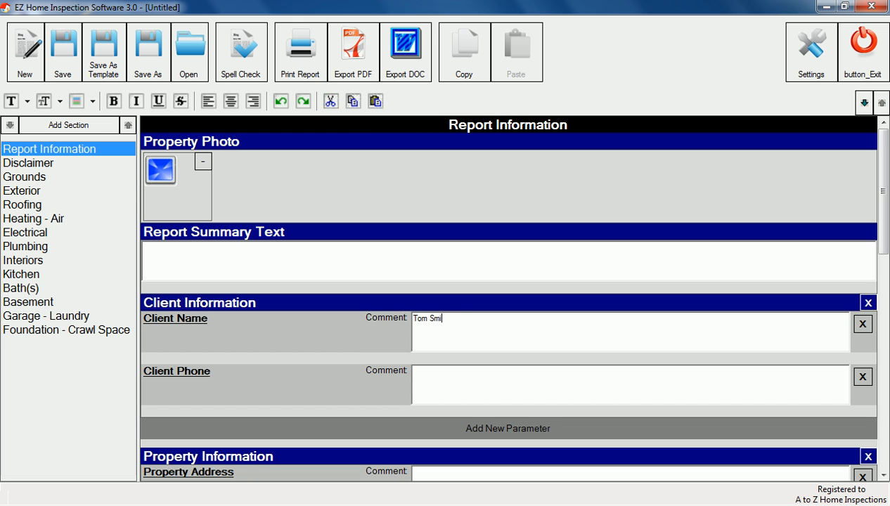
pyautogui.write('th')
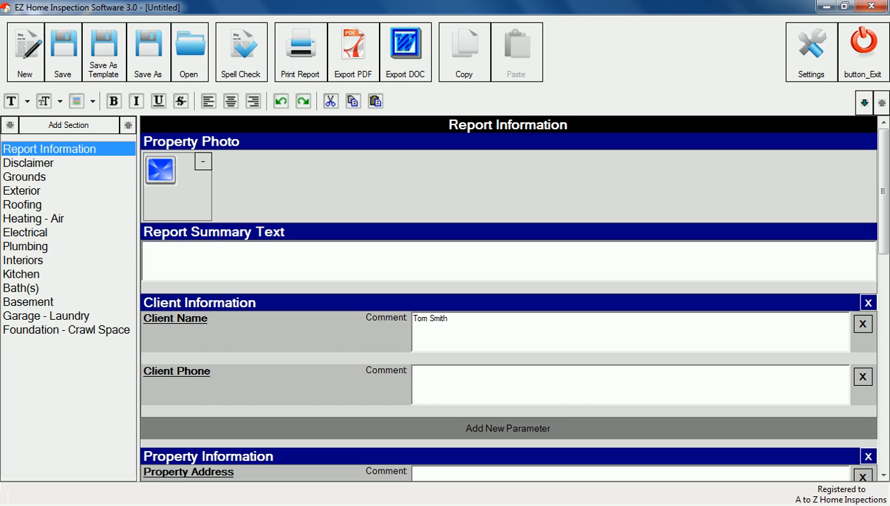
pyautogui.click(448, 318)
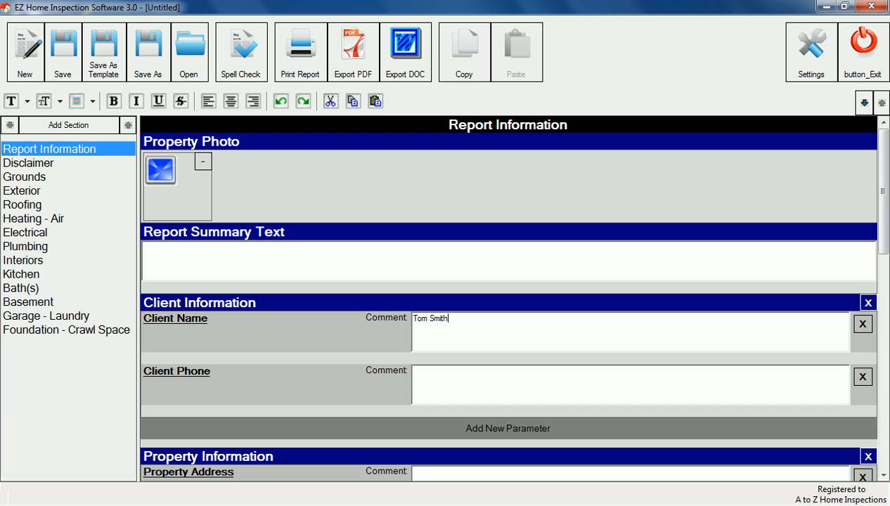
# - Move the Basement section to the end of the list, then delete it
pyautogui.click(28, 302)
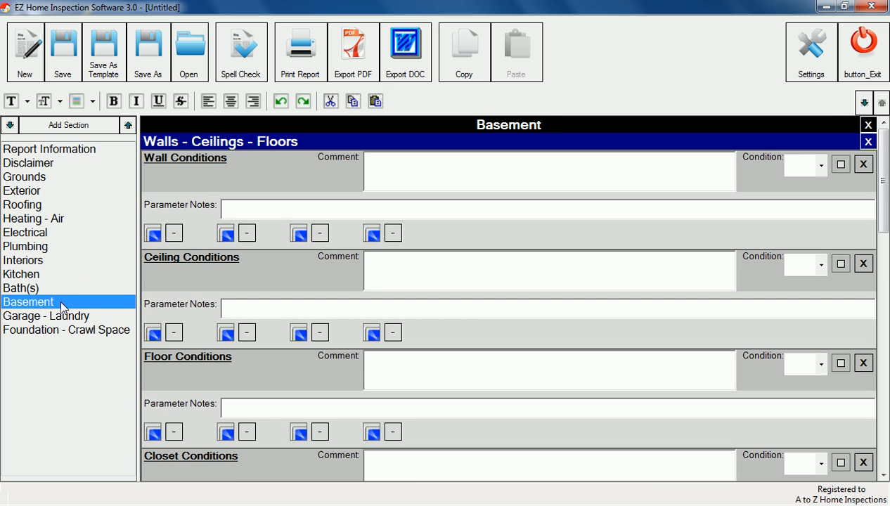
pyautogui.click(9, 125)
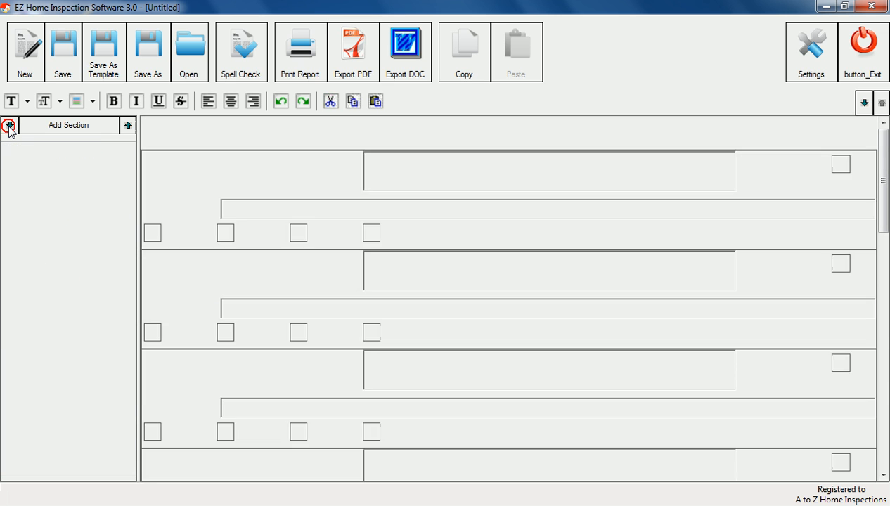
pyautogui.click(10, 125)
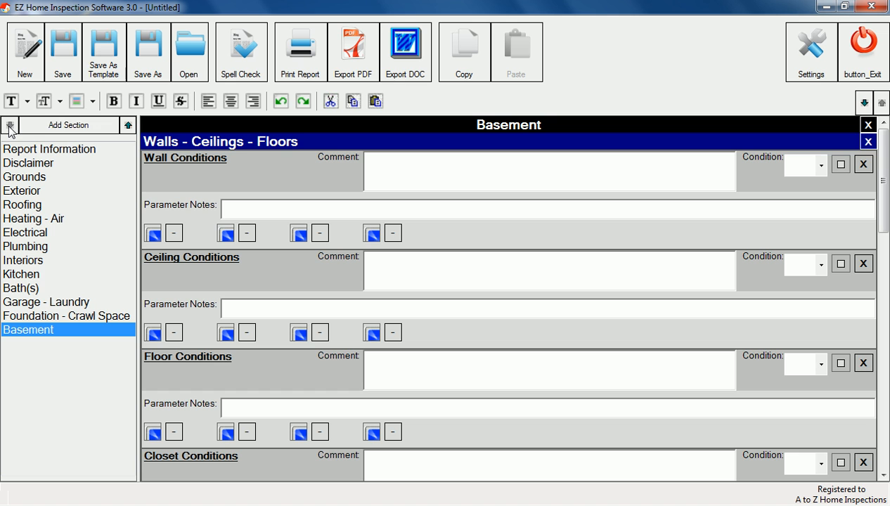
pyautogui.moveTo(812, 129)
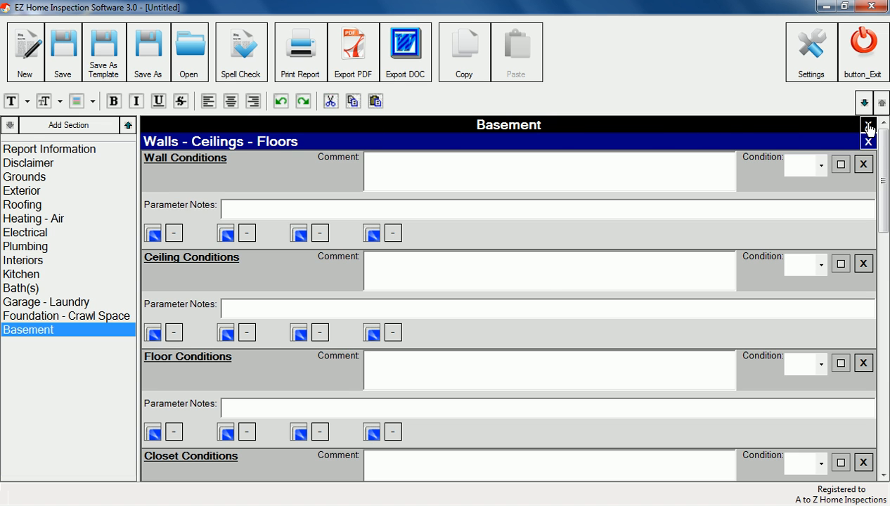
pyautogui.click(868, 124)
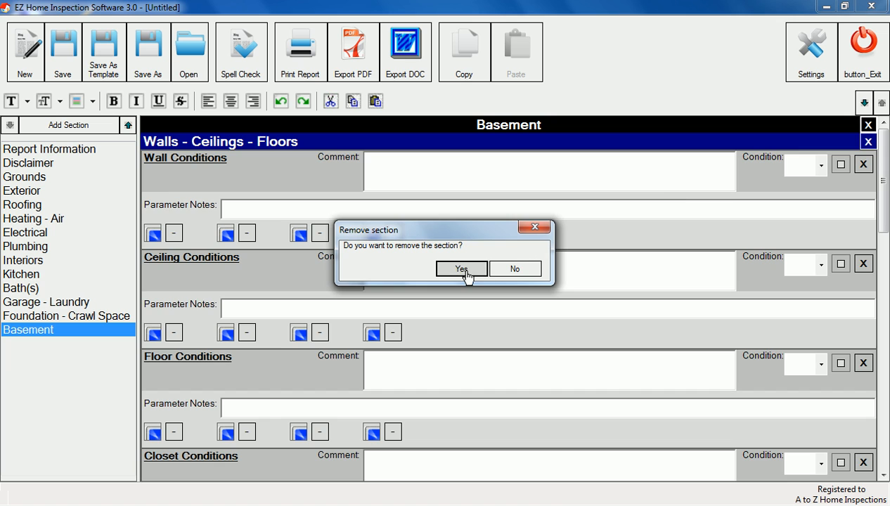
pyautogui.click(461, 269)
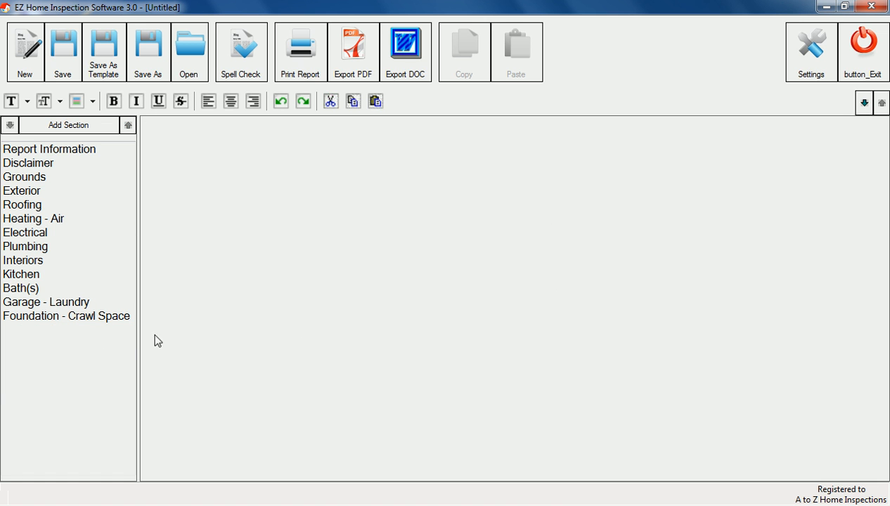
pyautogui.moveTo(80, 167)
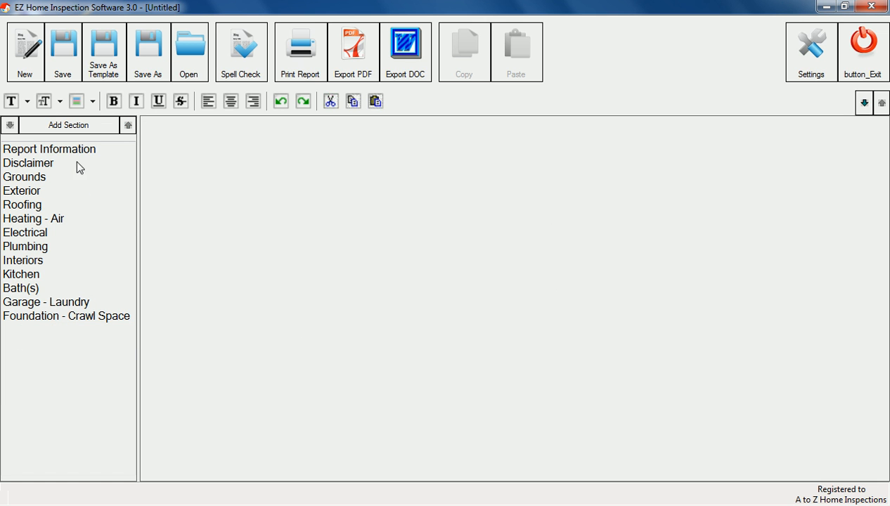
# - Add a new report section named Swimming Pool
pyautogui.click(68, 125)
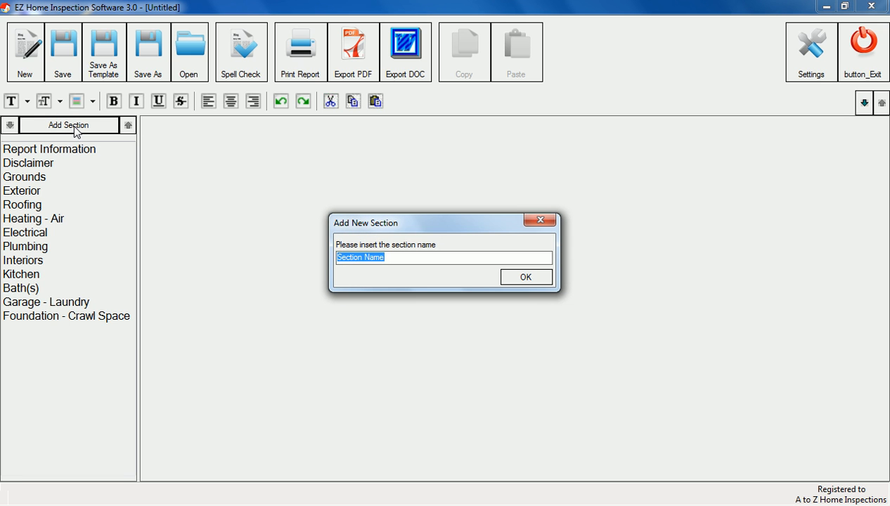
pyautogui.write('Swimming')
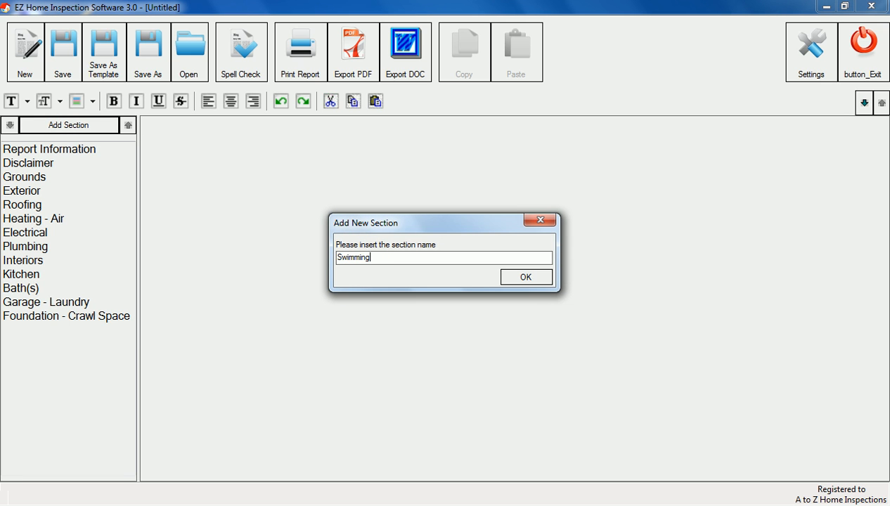
pyautogui.click(525, 276)
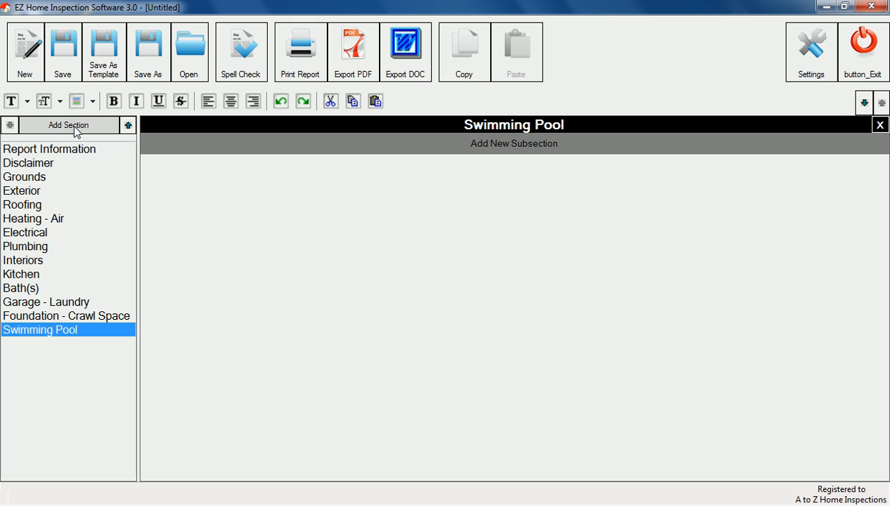
# - Add a Pool Safety Fence subsection under Swimming Pool
pyautogui.click(514, 143)
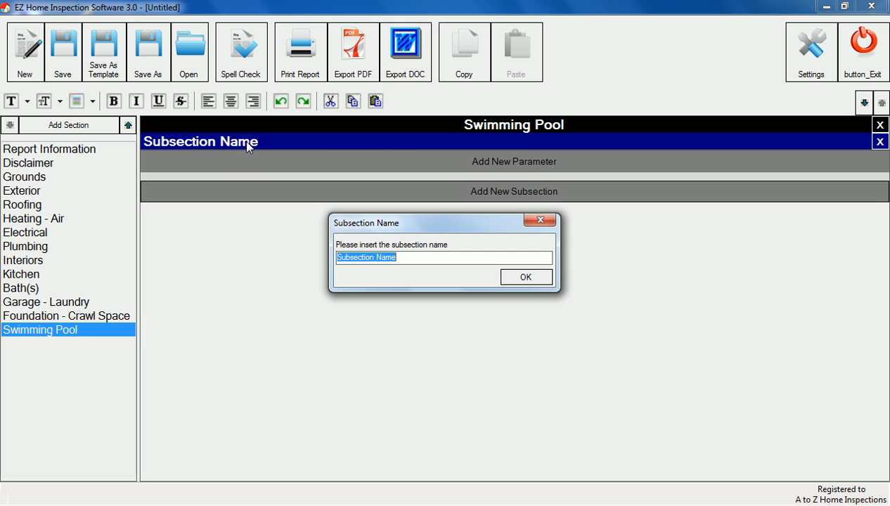
pyautogui.write('Pool Safety')
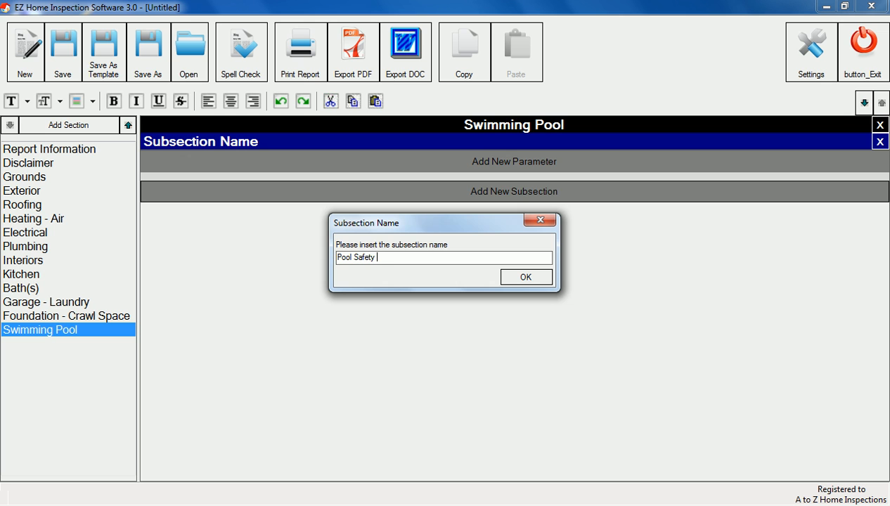
pyautogui.click(525, 277)
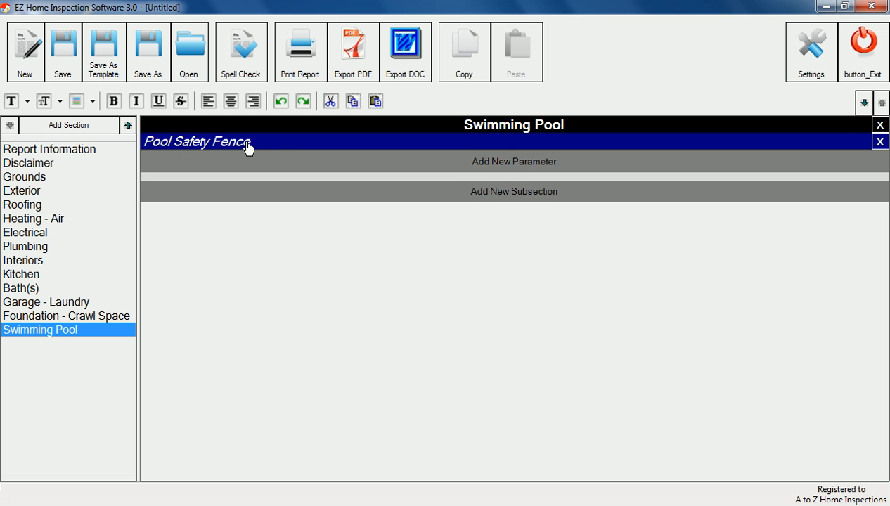
pyautogui.click(514, 161)
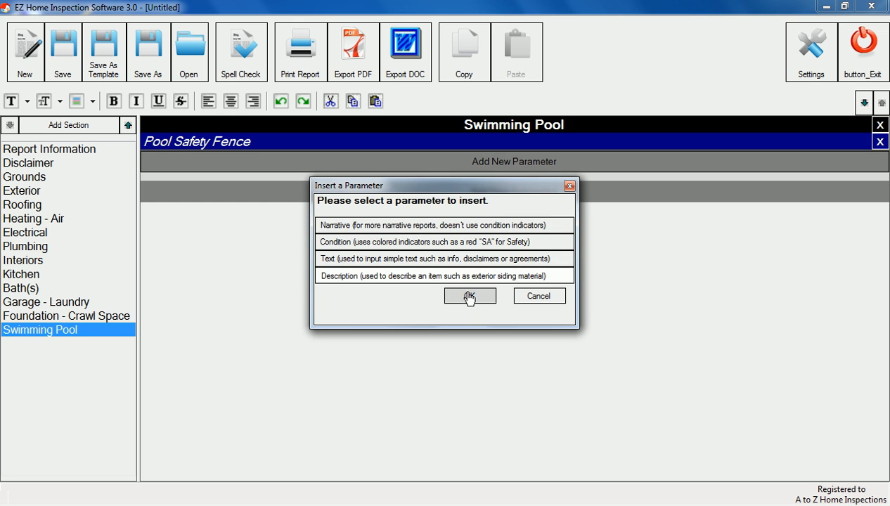
# - Add a Fence Material parameter to the Pool Safety Fence subsection
pyautogui.click(469, 296)
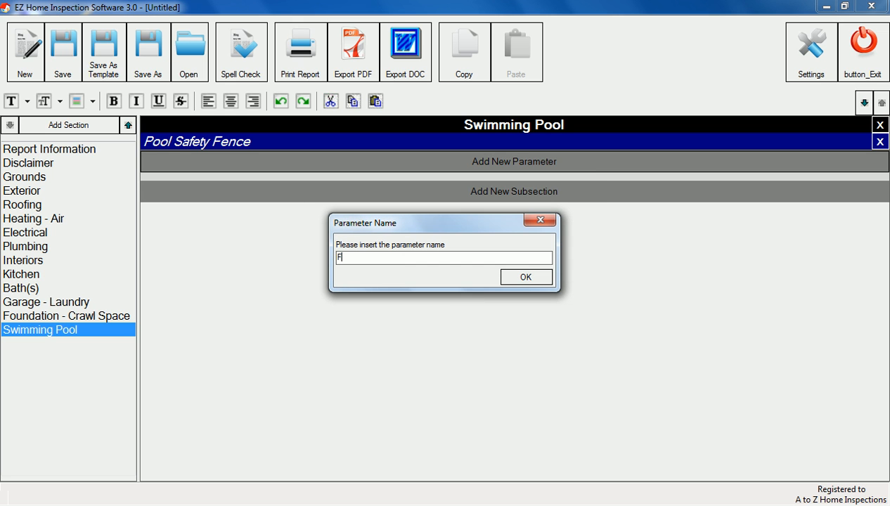
pyautogui.write('ence Mate')
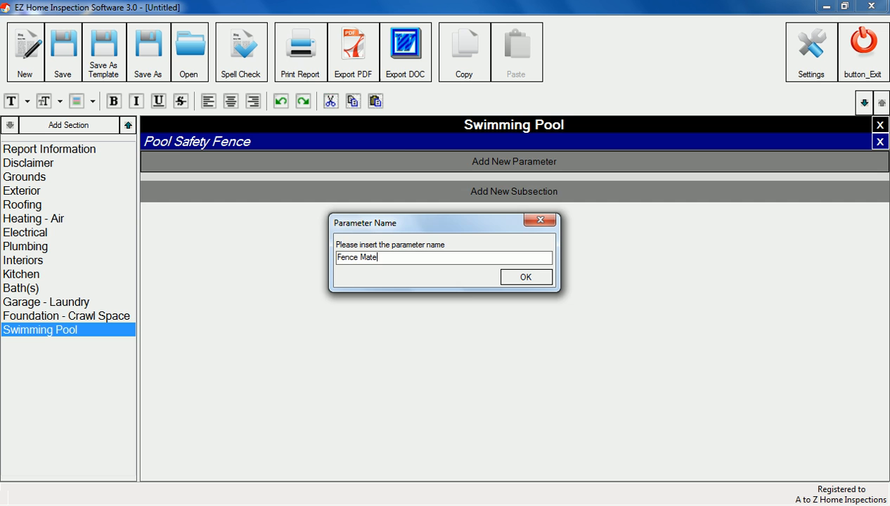
pyautogui.click(525, 276)
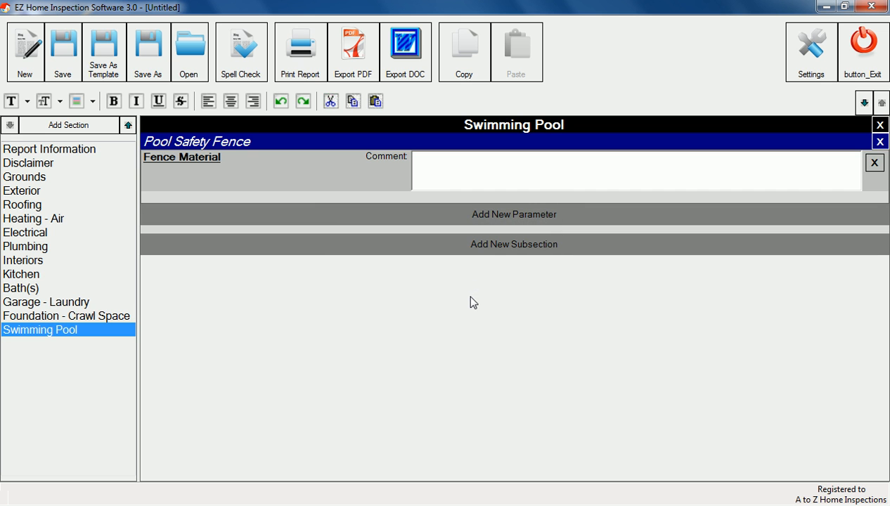
# - Add a Fence Condition parameter and set its condition rating to NR
pyautogui.click(514, 214)
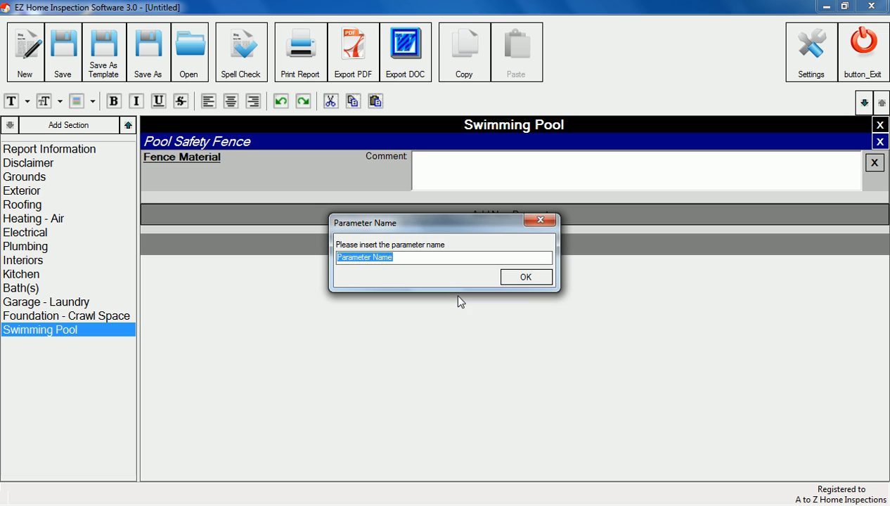
pyautogui.write('Fence Conditi')
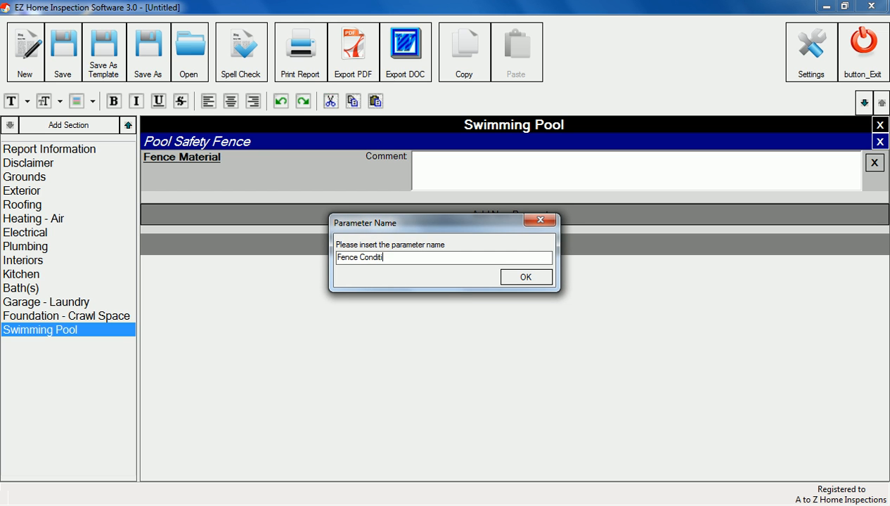
pyautogui.click(525, 276)
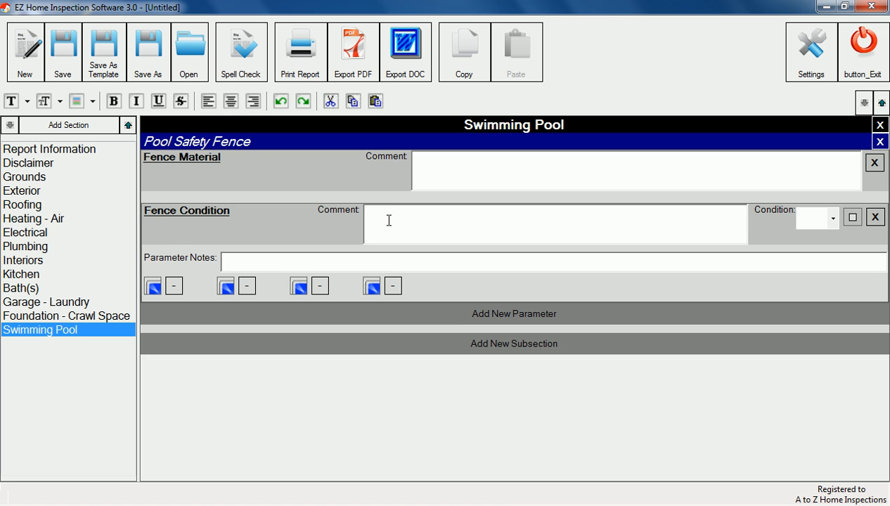
pyautogui.moveTo(825, 221)
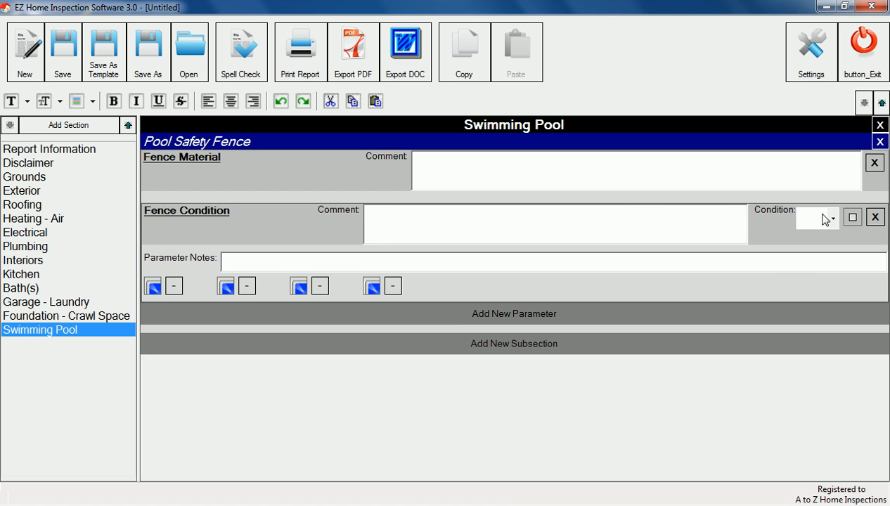
pyautogui.click(833, 218)
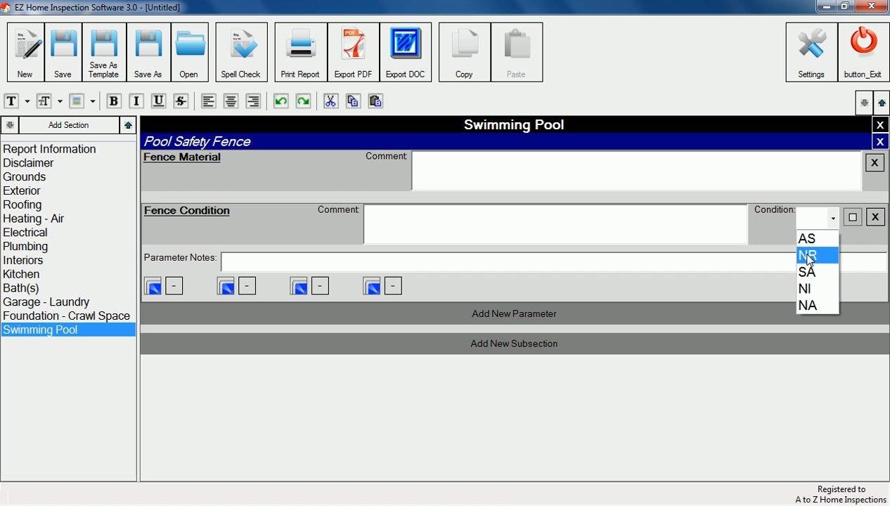
pyautogui.click(807, 256)
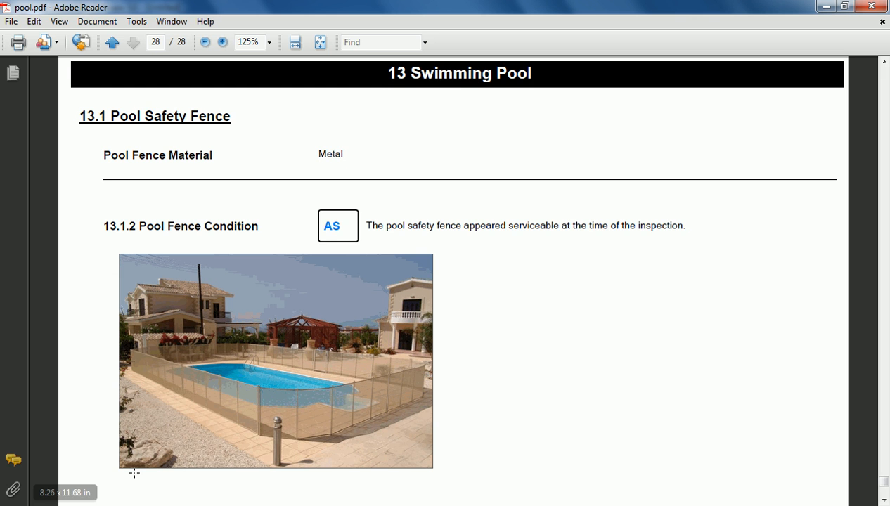
pyautogui.moveTo(563, 345)
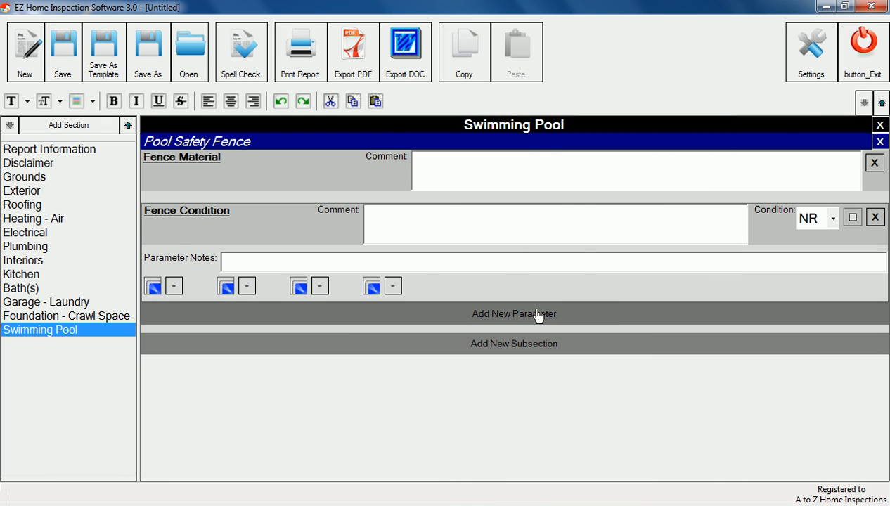
# - Begin adding a narrative-type parameter to Pool Safety Fence
pyautogui.click(514, 313)
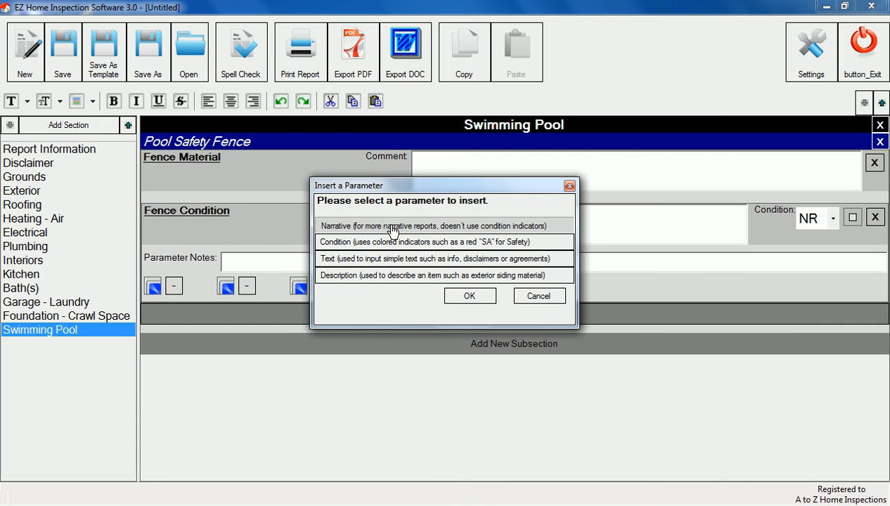
pyautogui.click(469, 295)
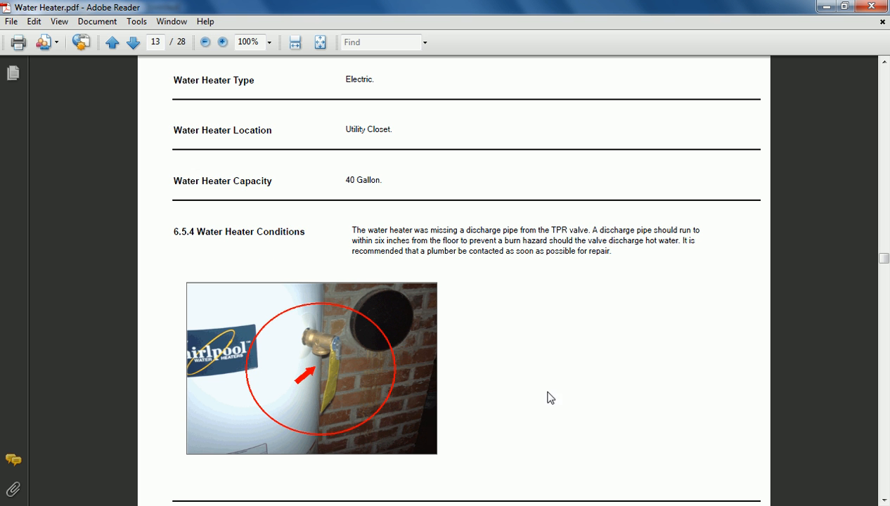
pyautogui.moveTo(593, 383)
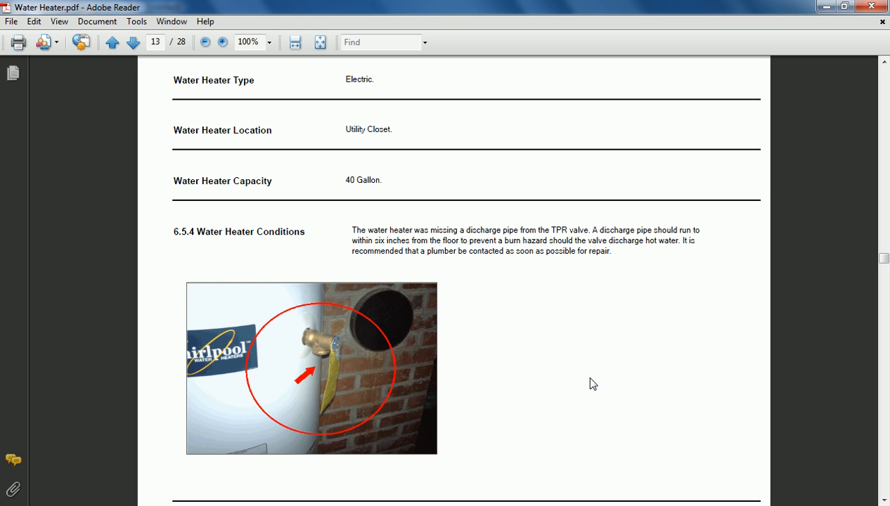
pyautogui.moveTo(825, 22)
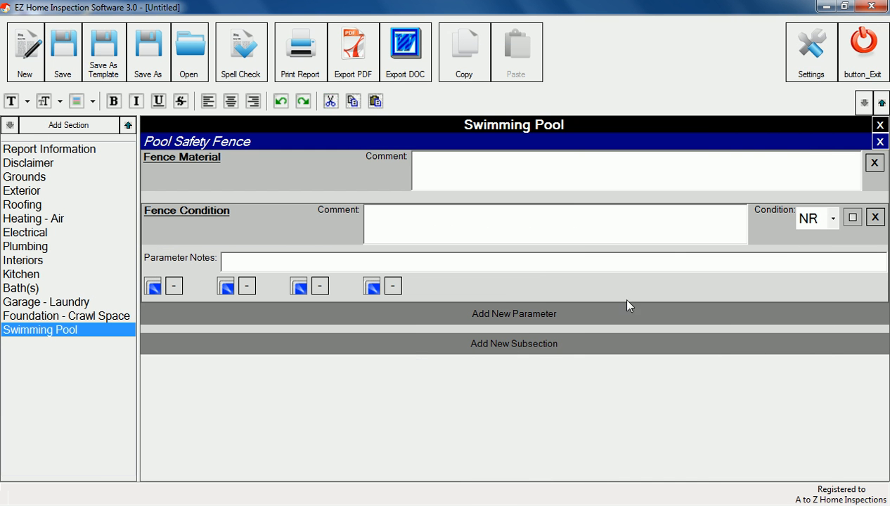
# - Cancel the parameter insert and paste the scope disclaimer into the Disclaimer comment
pyautogui.click(514, 314)
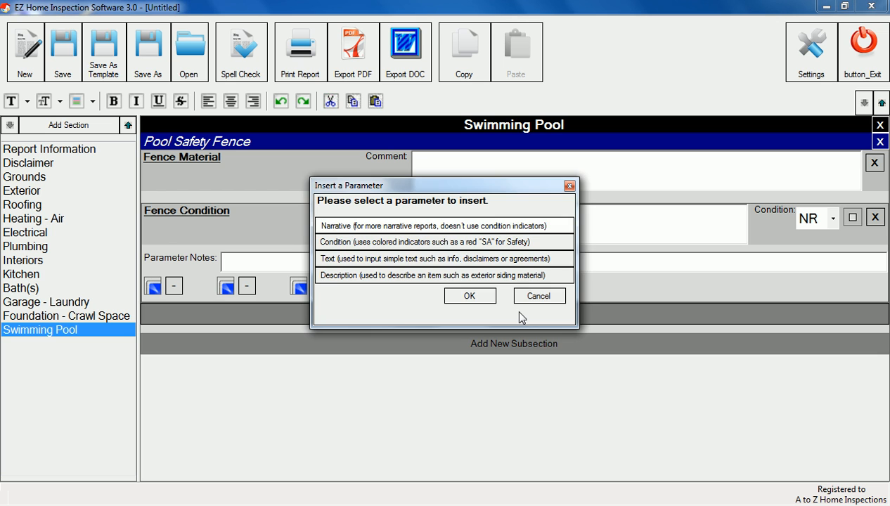
pyautogui.moveTo(373, 259)
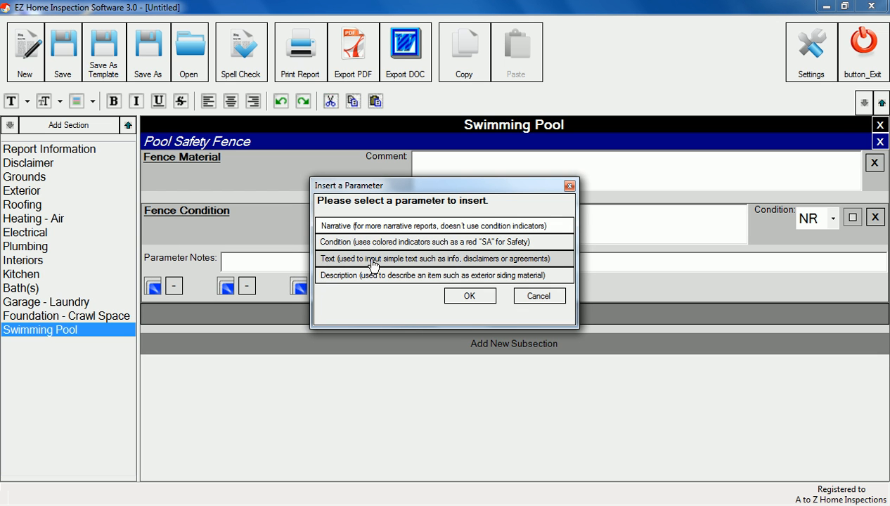
pyautogui.moveTo(471, 262)
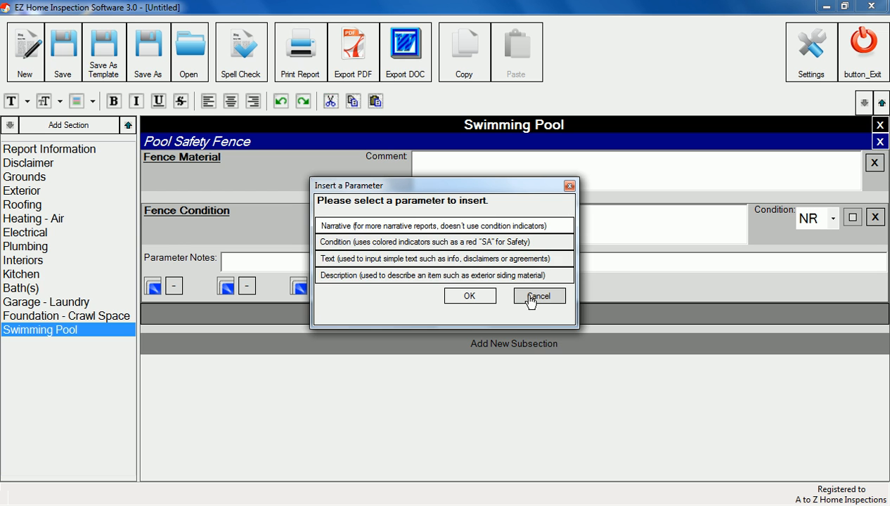
pyautogui.click(538, 295)
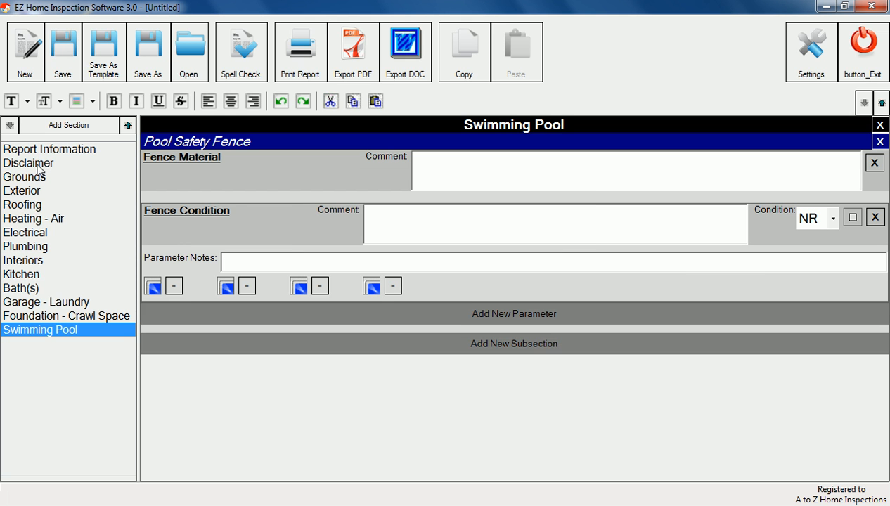
pyautogui.click(28, 162)
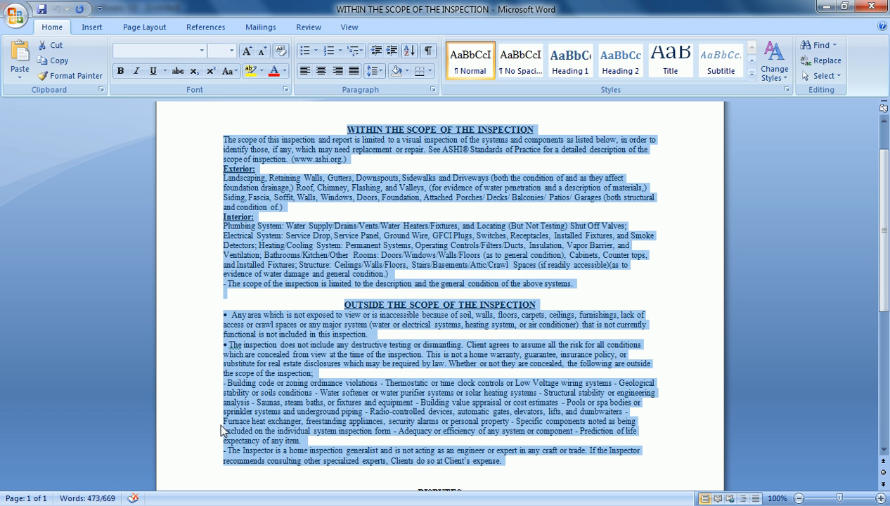
pyautogui.moveTo(260, 477)
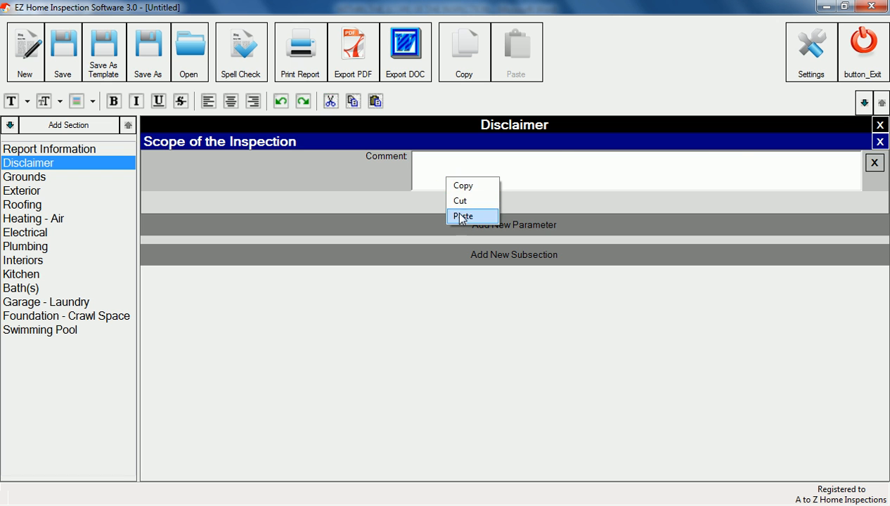
pyautogui.click(463, 216)
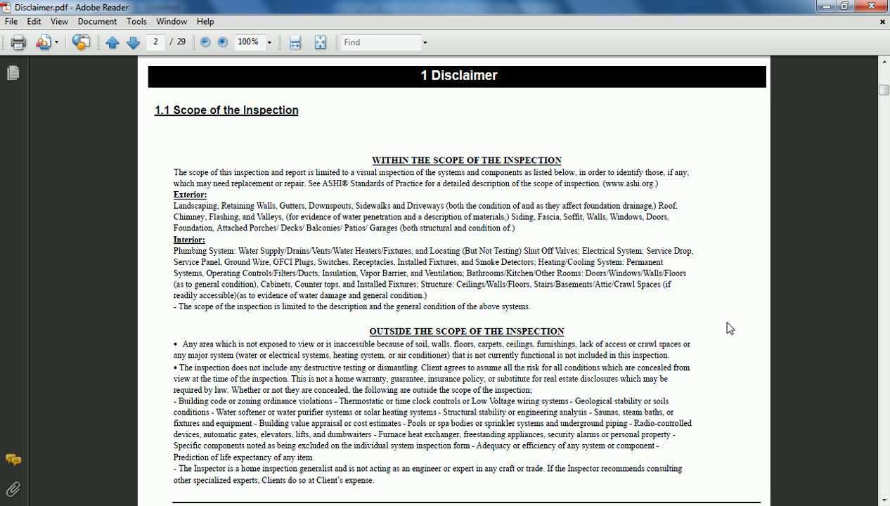
pyautogui.moveTo(781, 274)
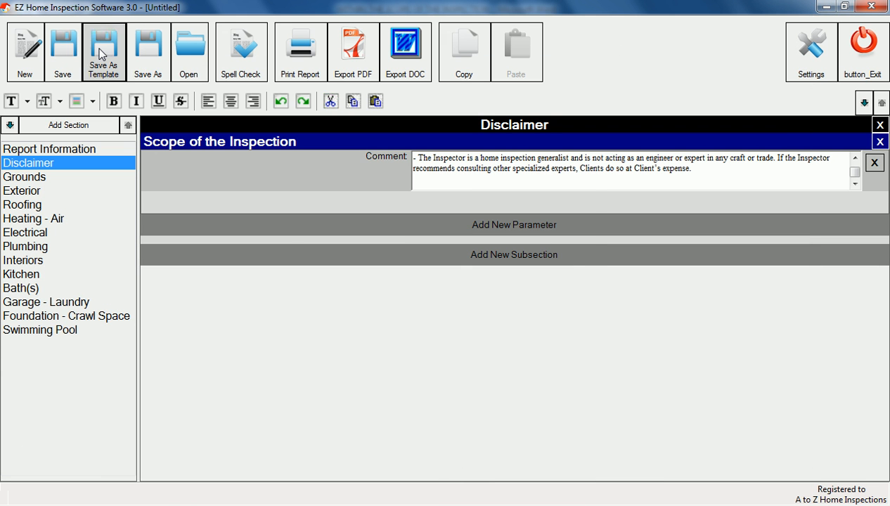
# - Save the report as a template named 'Residential with Pool'
pyautogui.click(103, 51)
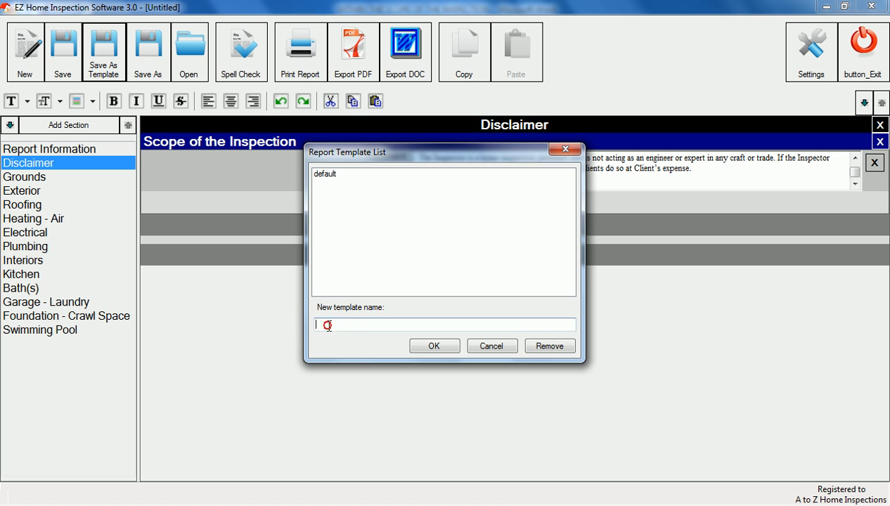
pyautogui.write('Residential with')
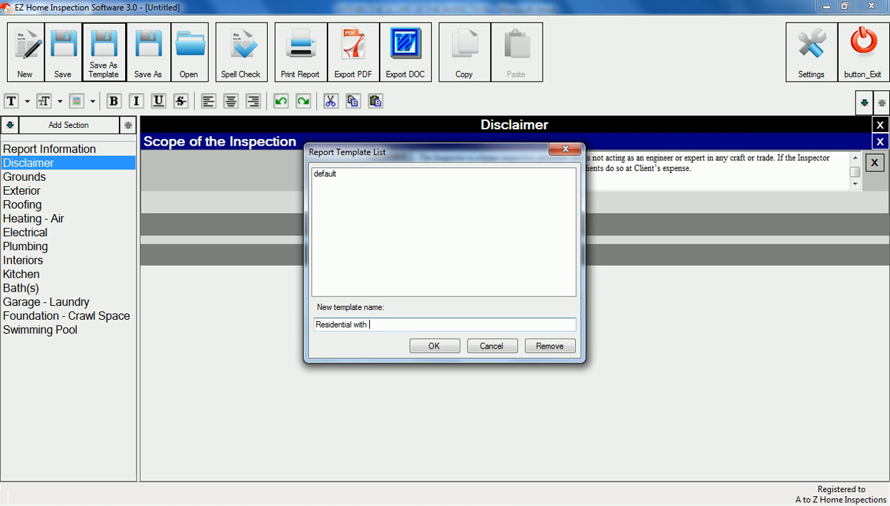
pyautogui.write('Pool')
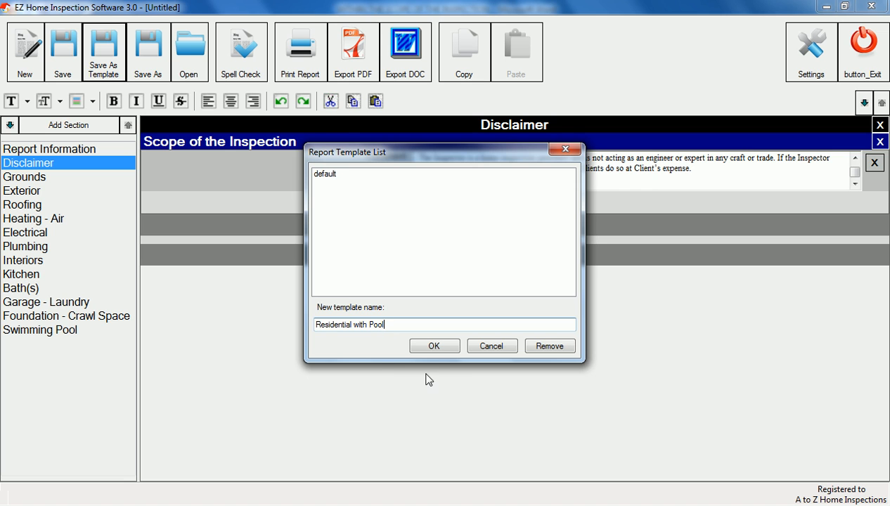
pyautogui.click(434, 345)
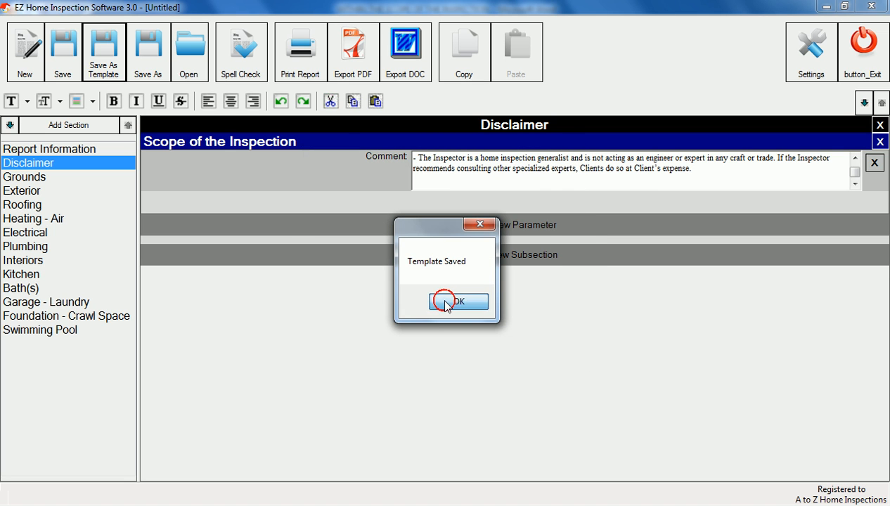
pyautogui.click(457, 302)
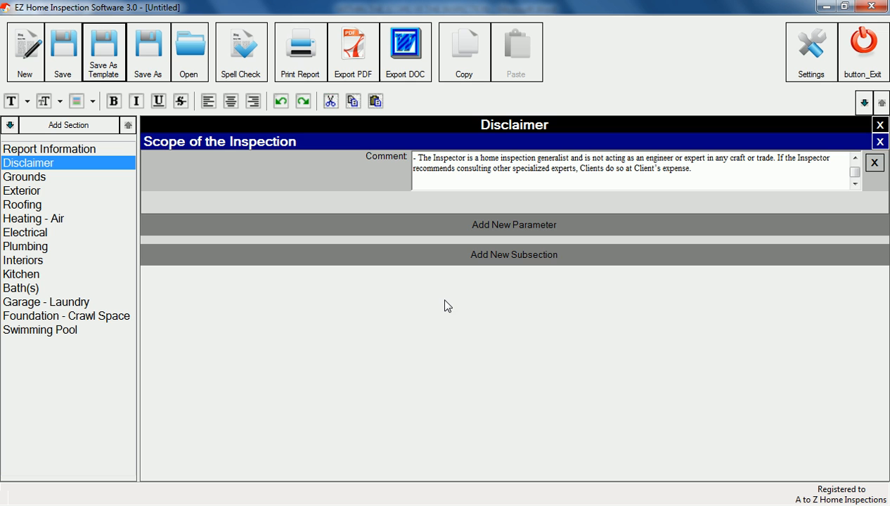
# - Save the report again over the default template
pyautogui.click(104, 52)
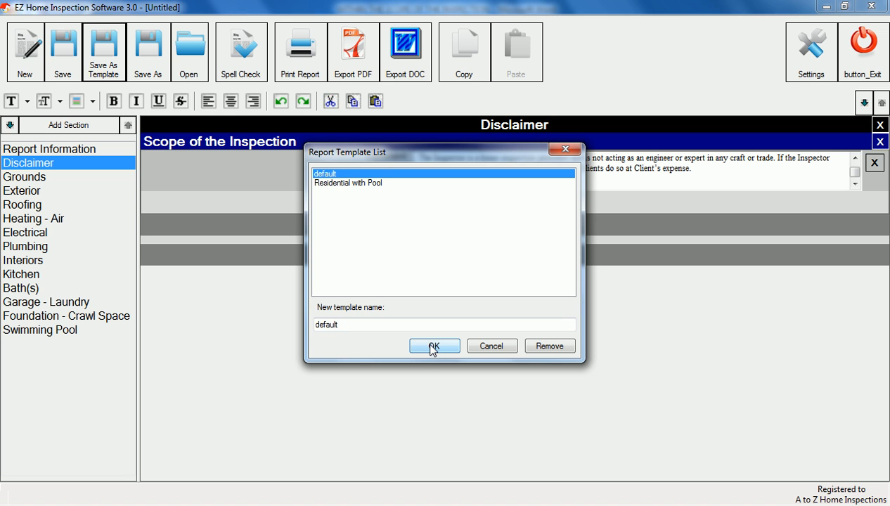
pyautogui.click(434, 346)
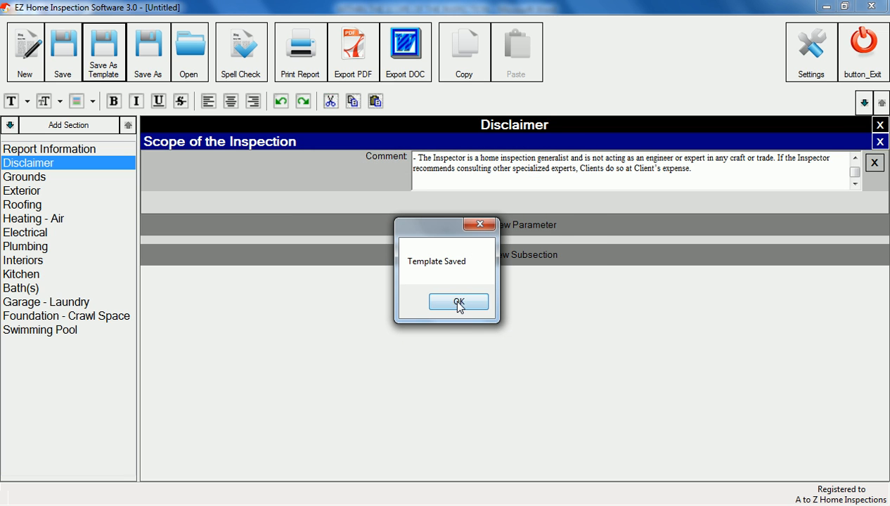
pyautogui.click(459, 301)
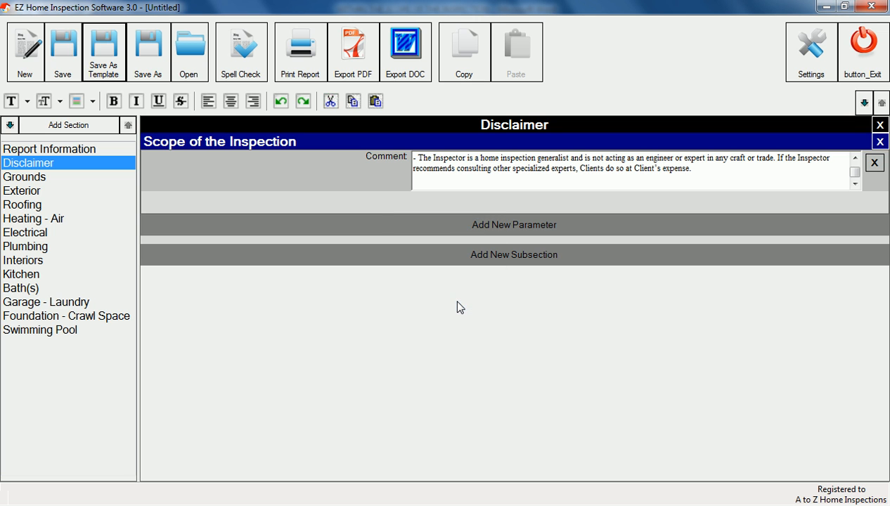
pyautogui.moveTo(25, 52)
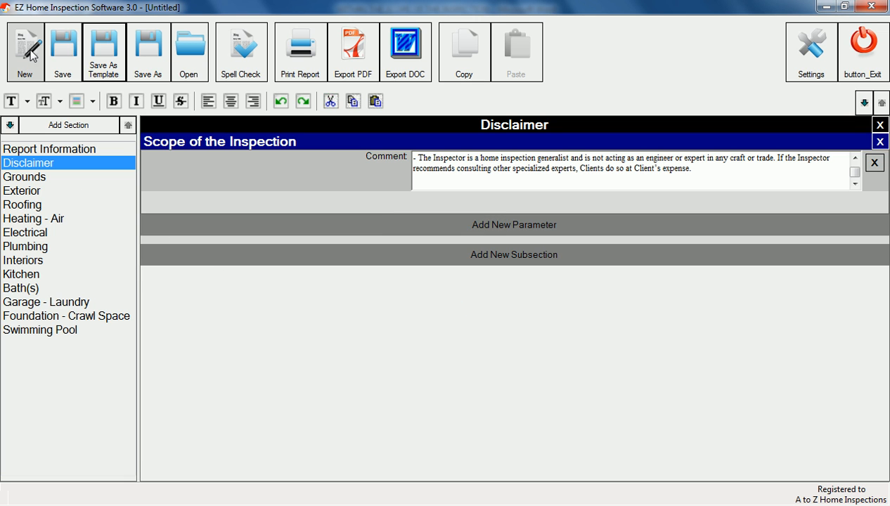
# - Create a new report based on the 'Residential with Pool' template
pyautogui.click(25, 52)
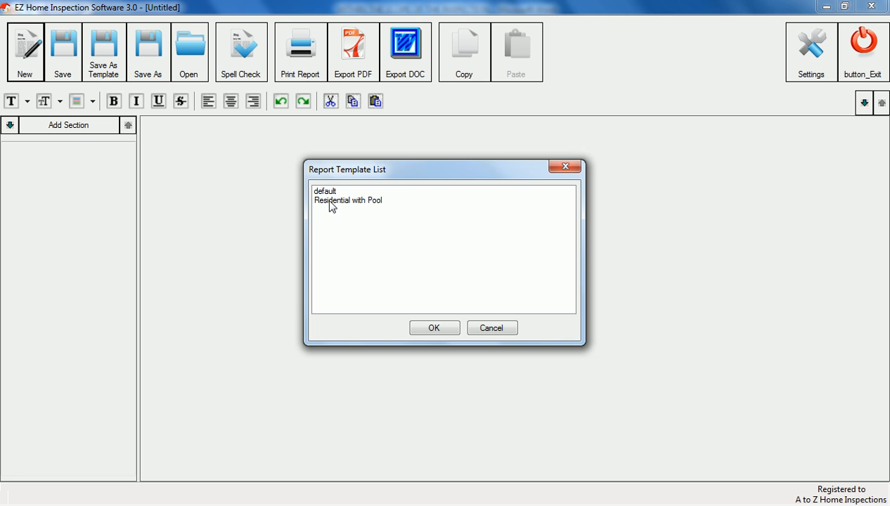
pyautogui.click(434, 328)
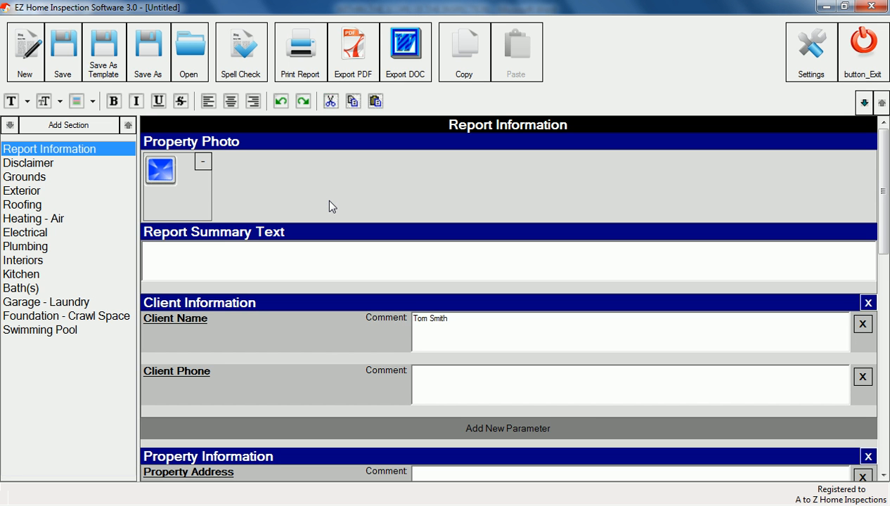
pyautogui.moveTo(356, 206)
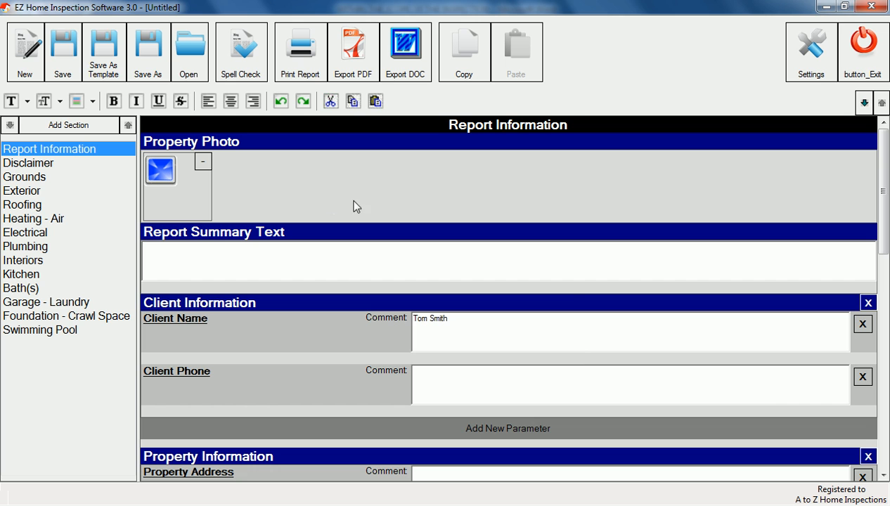
pyautogui.click(811, 51)
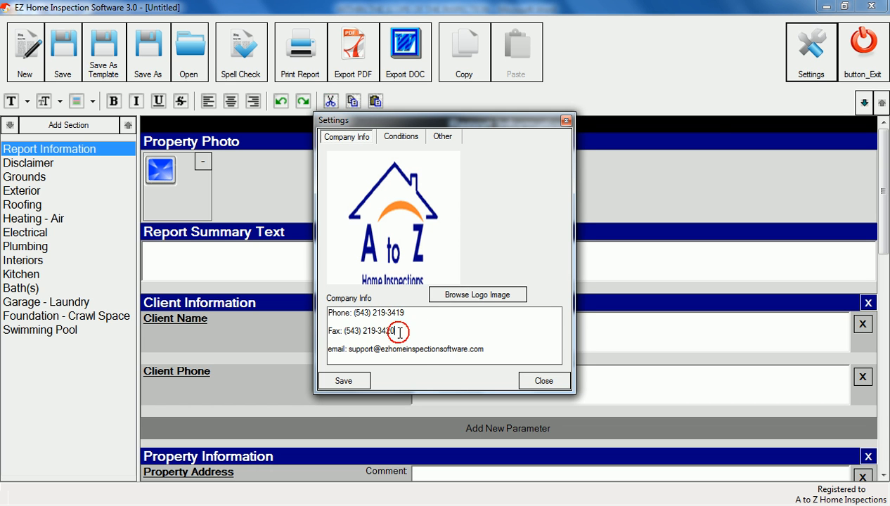
pyautogui.click(401, 136)
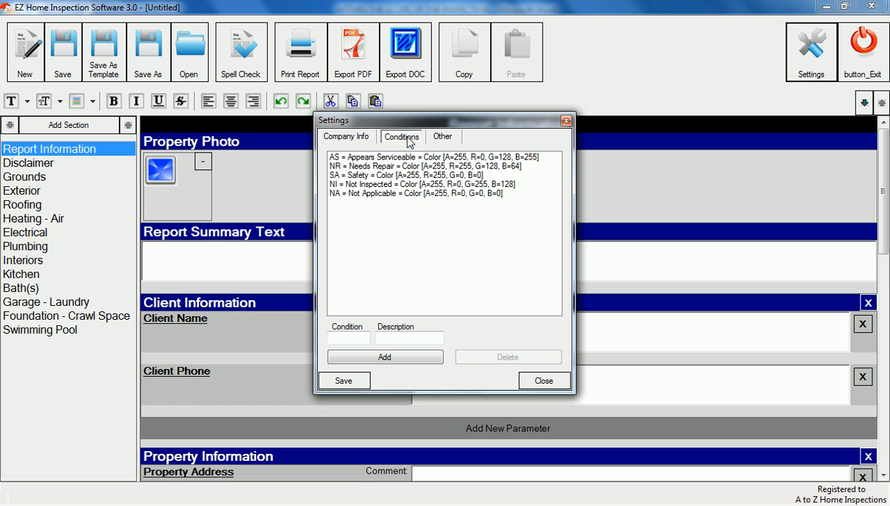
pyautogui.click(408, 193)
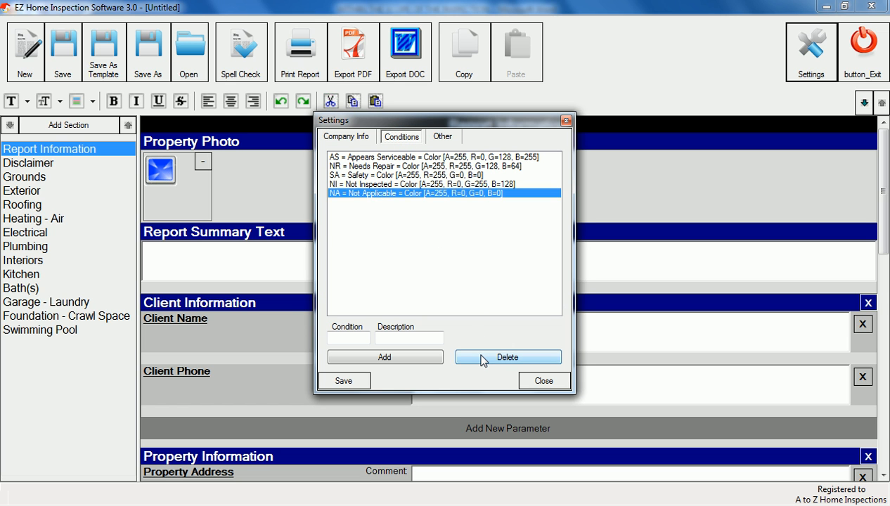
pyautogui.click(442, 136)
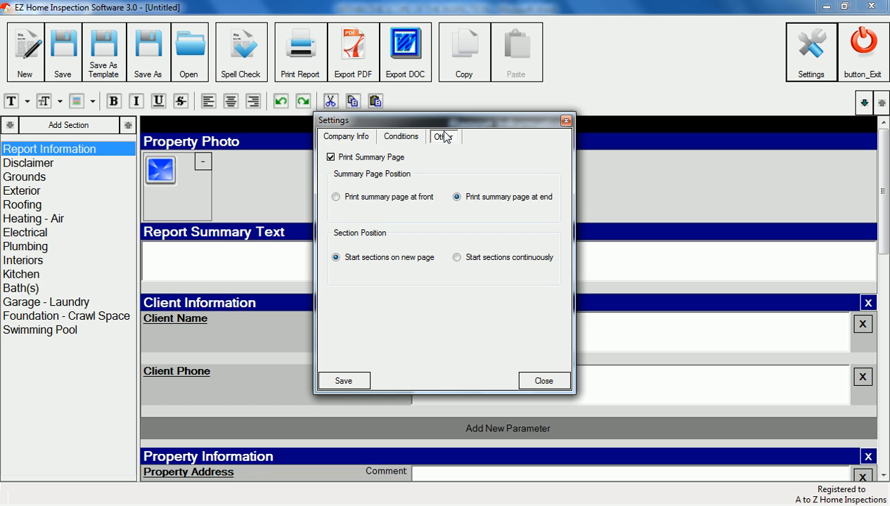
pyautogui.click(330, 157)
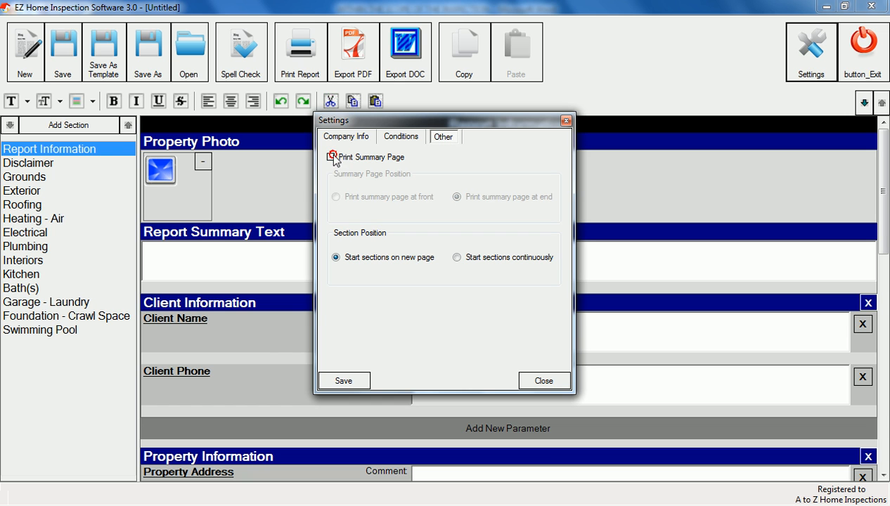
pyautogui.click(330, 157)
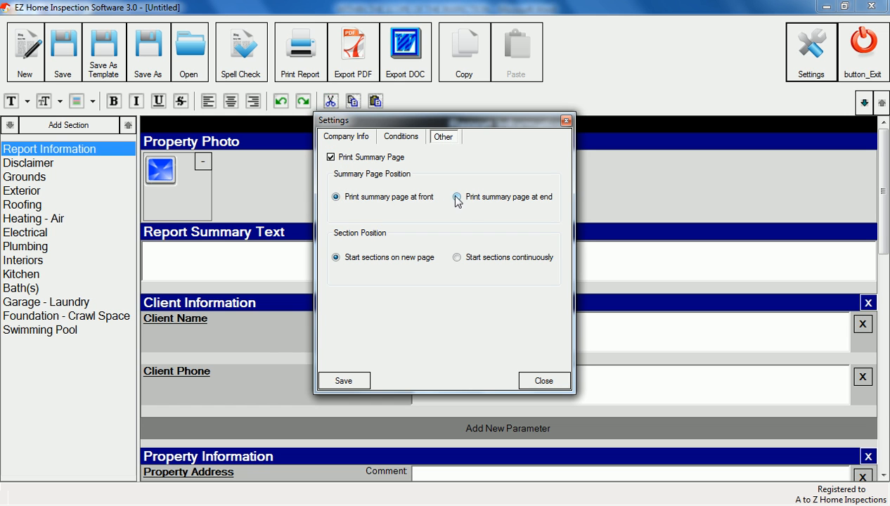
pyautogui.click(544, 380)
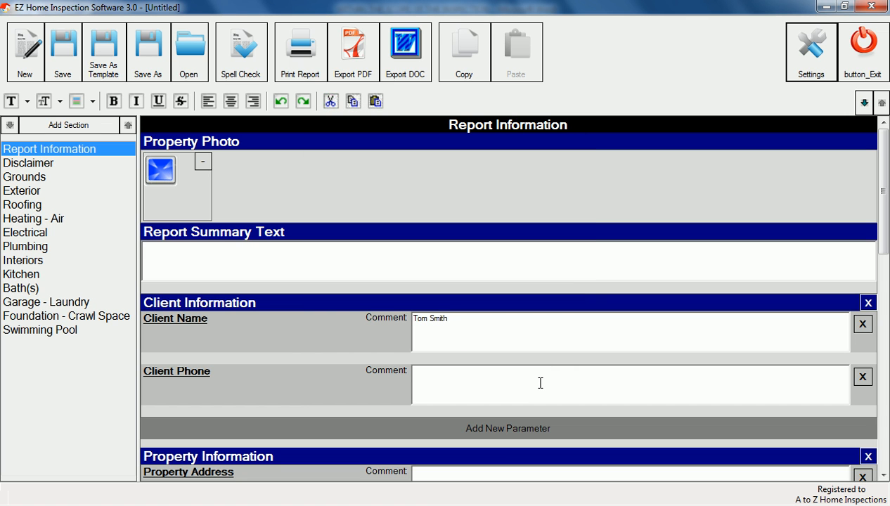
pyautogui.moveTo(519, 367)
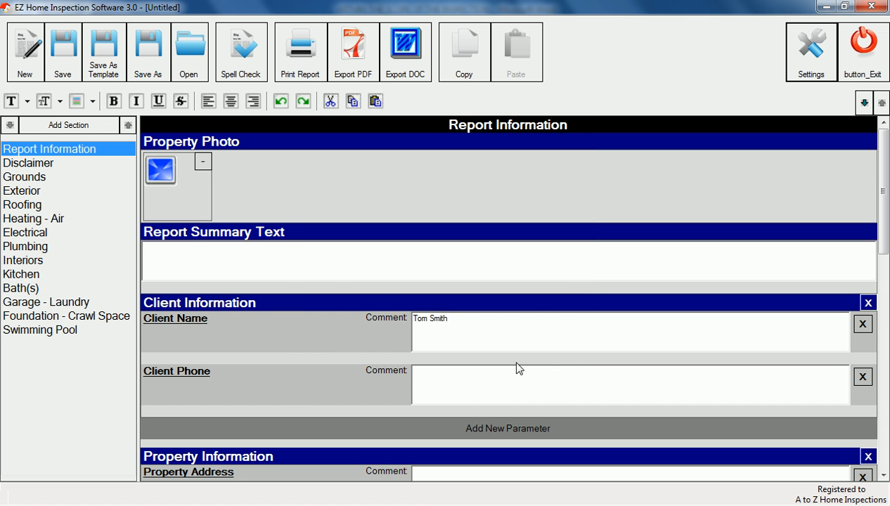
# - In Electrical, type 'There was a charred wire...' under Electrical Panel Conditions
pyautogui.click(25, 232)
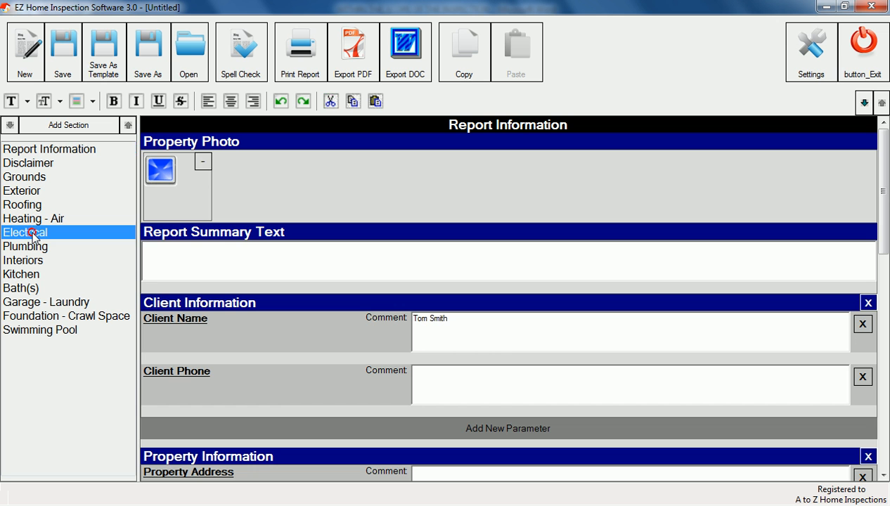
pyautogui.click(25, 232)
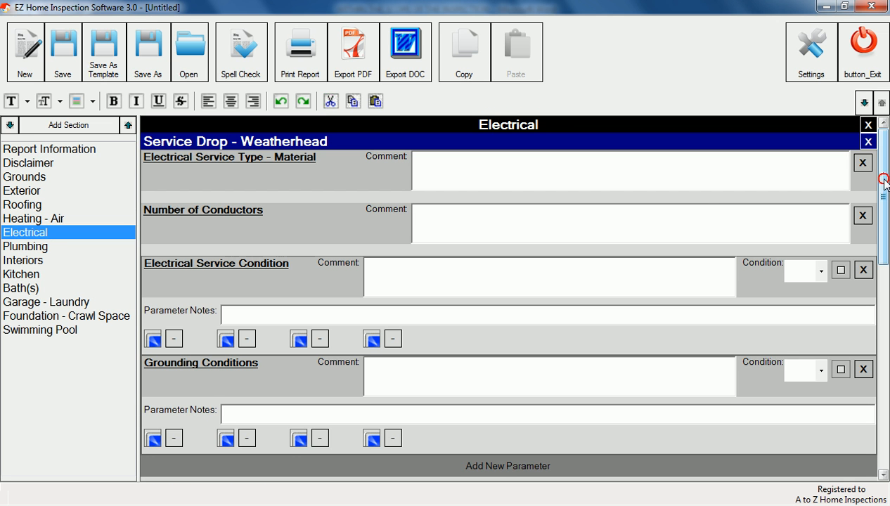
pyautogui.scroll(-3)
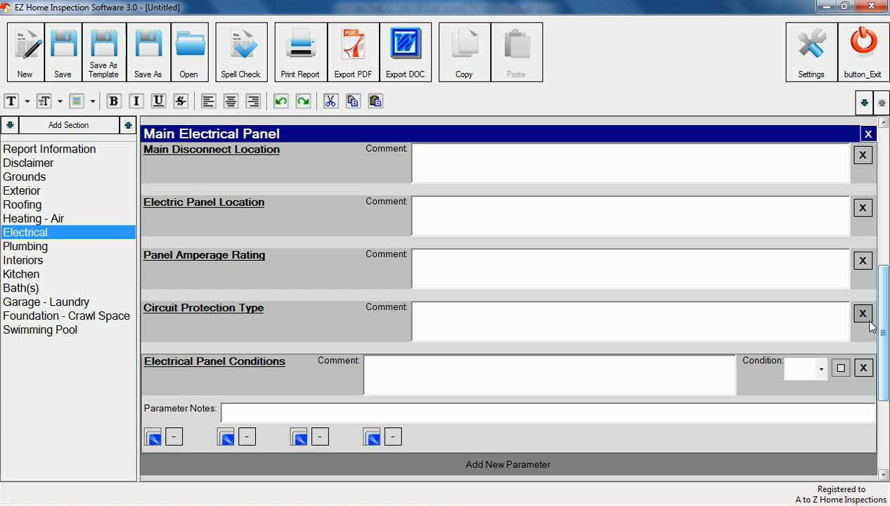
pyautogui.click(389, 370)
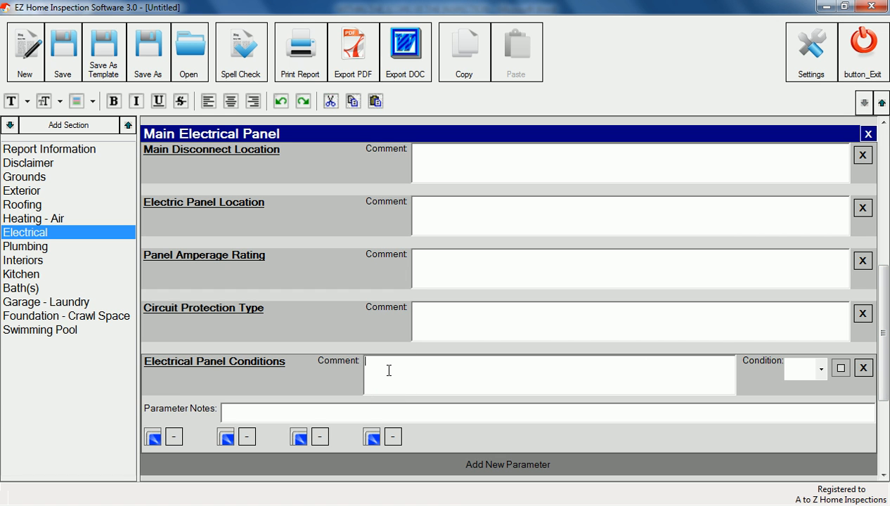
pyautogui.write('There was a c')
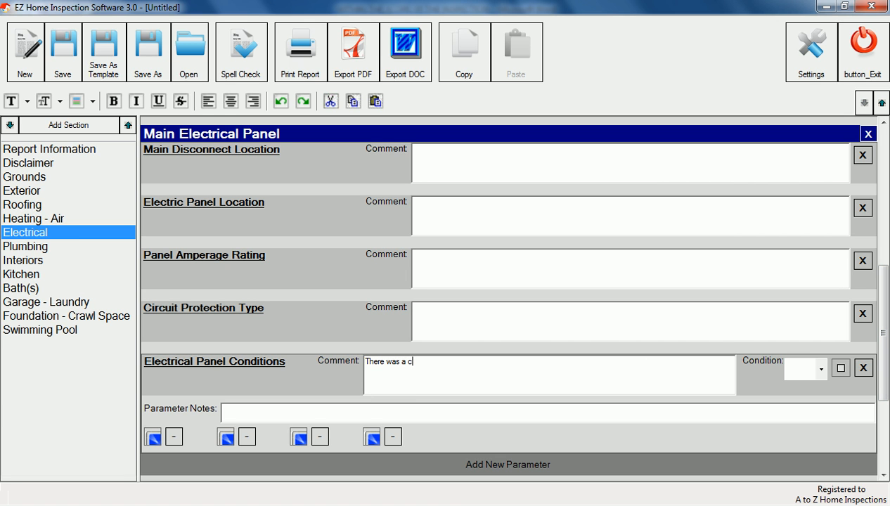
pyautogui.write('harred wire...')
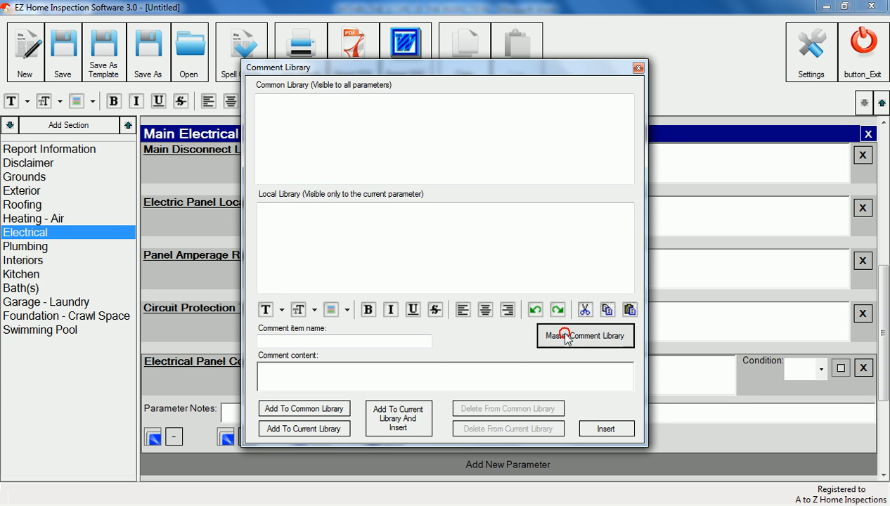
# - Glance at the master comment library, then type the charred wire comment text
pyautogui.click(585, 335)
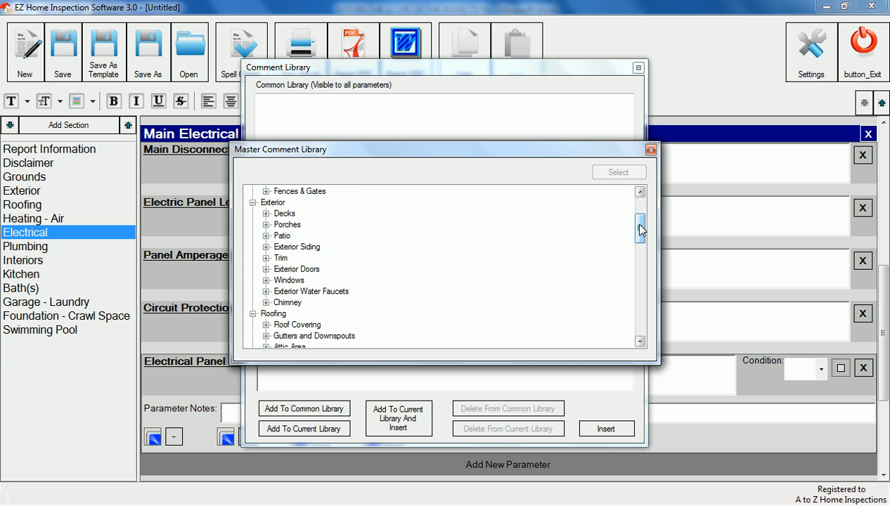
pyautogui.click(651, 149)
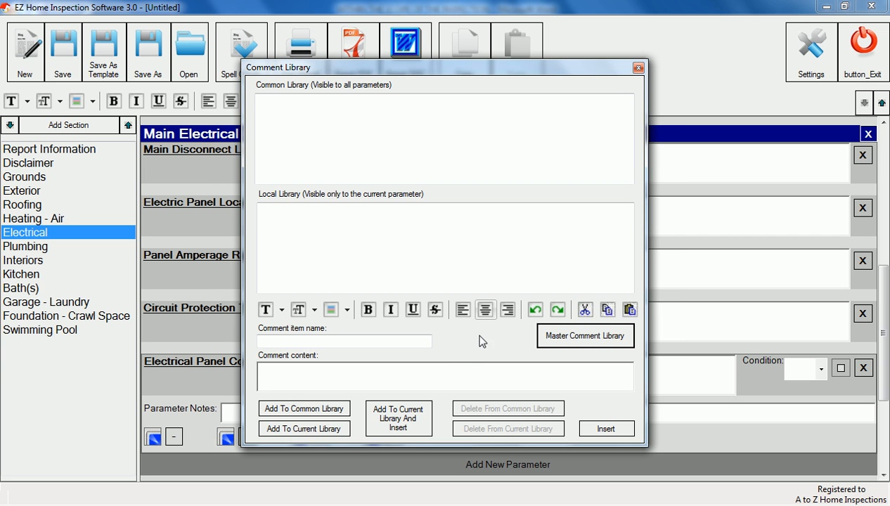
pyautogui.write('There')
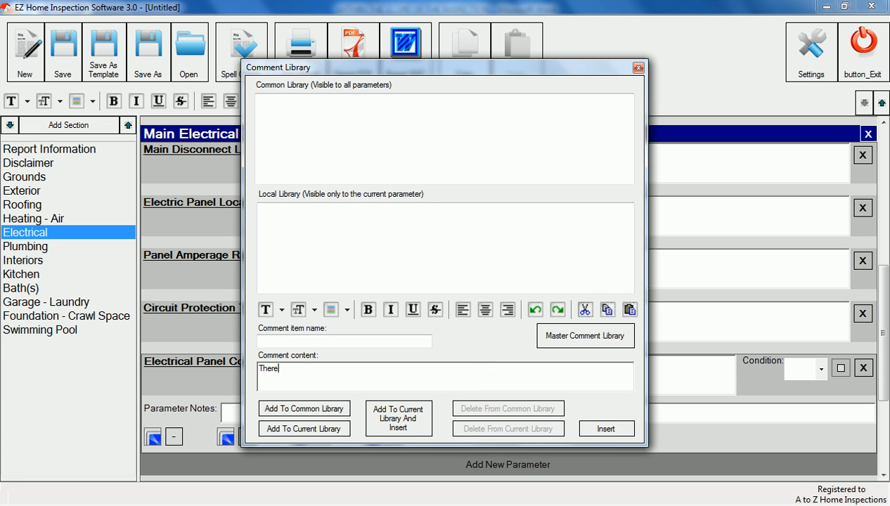
pyautogui.write('was a charred')
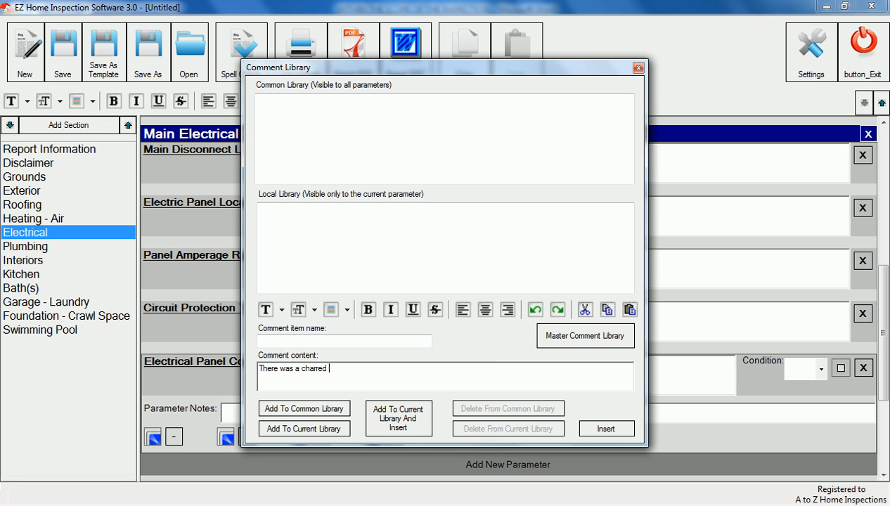
pyautogui.write('wire in the electrical panel')
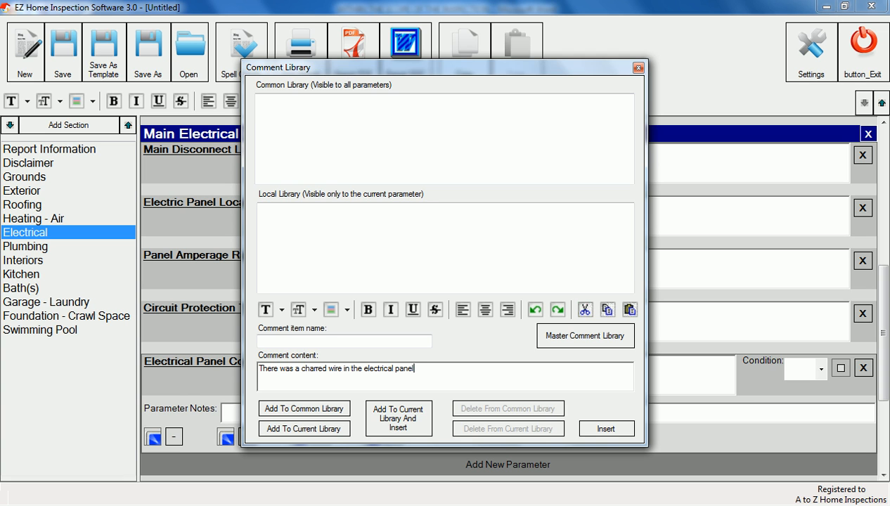
# - Name the comment 'Charred Wire', add it to the library, and insert it
pyautogui.click(344, 341)
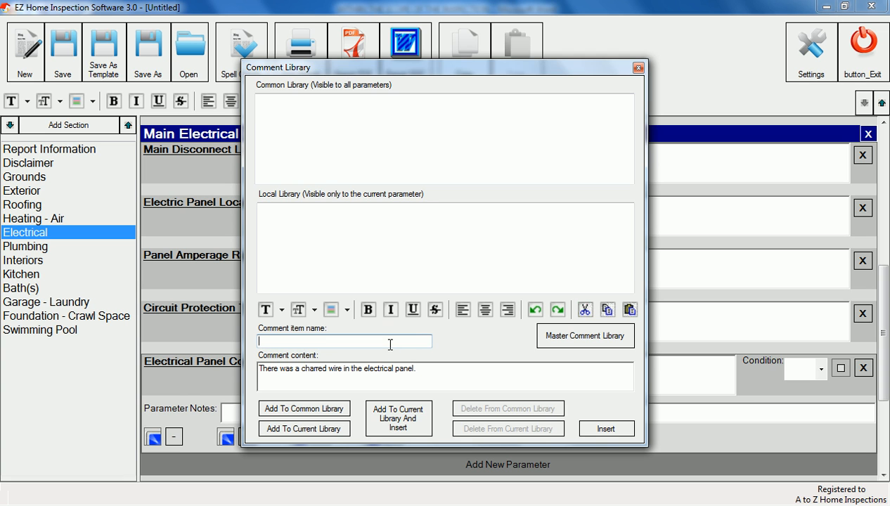
pyautogui.write('Charred')
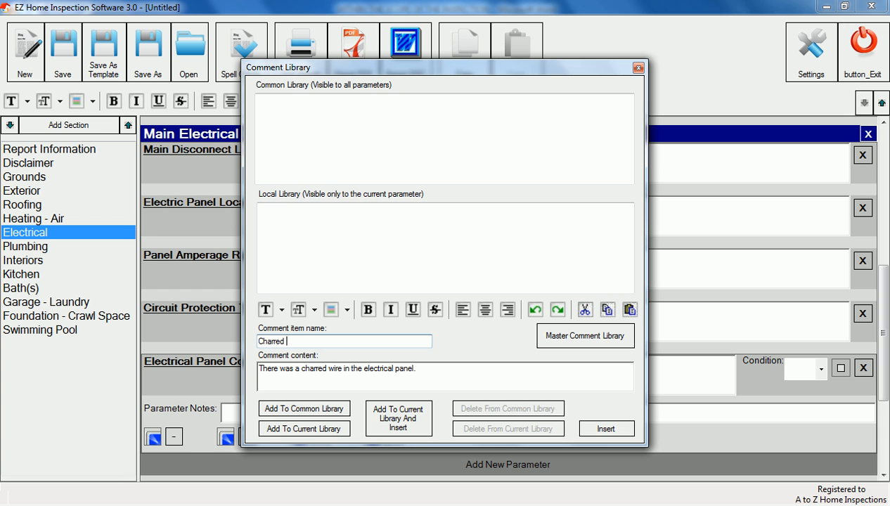
pyautogui.write('Wire')
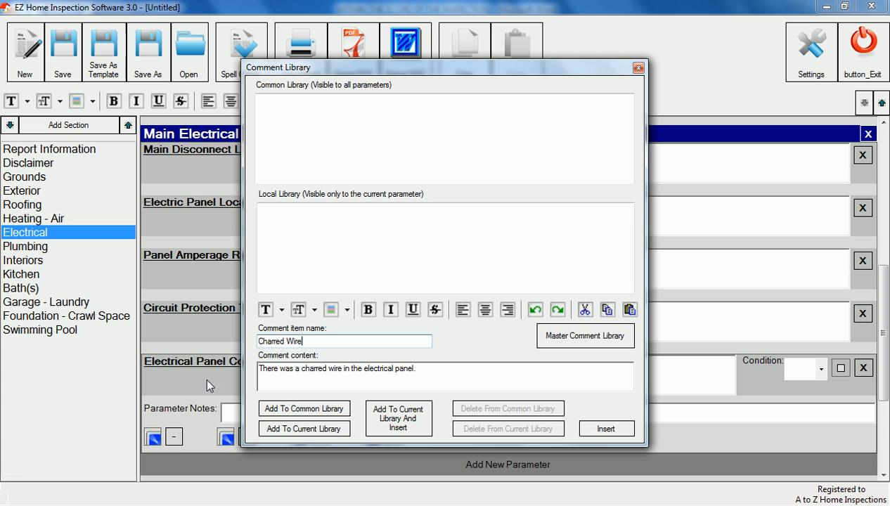
pyautogui.moveTo(233, 367)
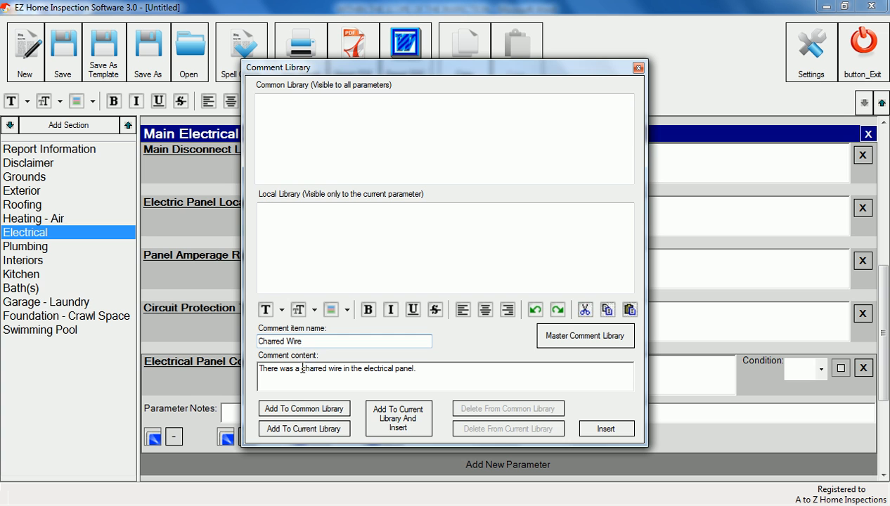
pyautogui.click(350, 310)
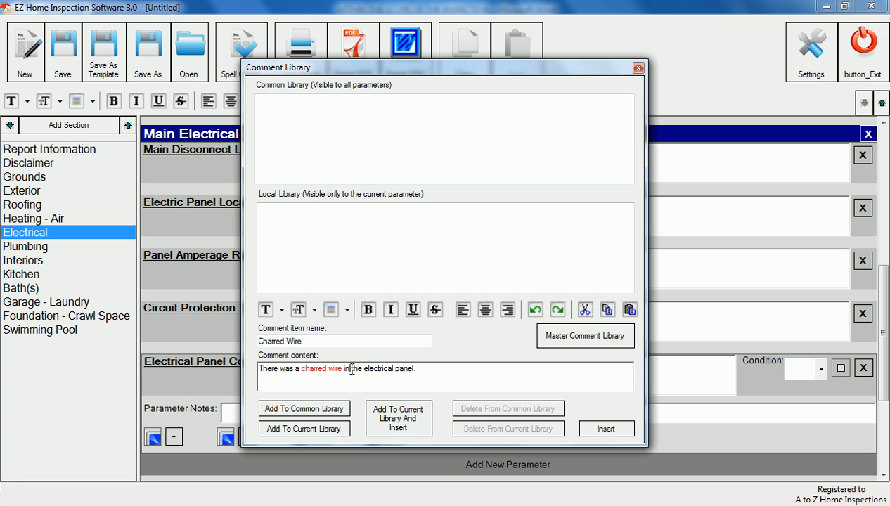
pyautogui.click(303, 428)
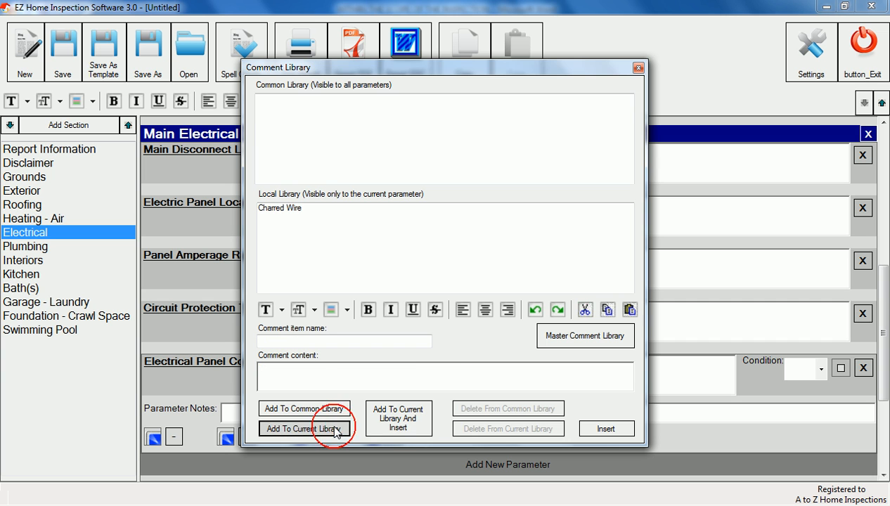
pyautogui.click(304, 428)
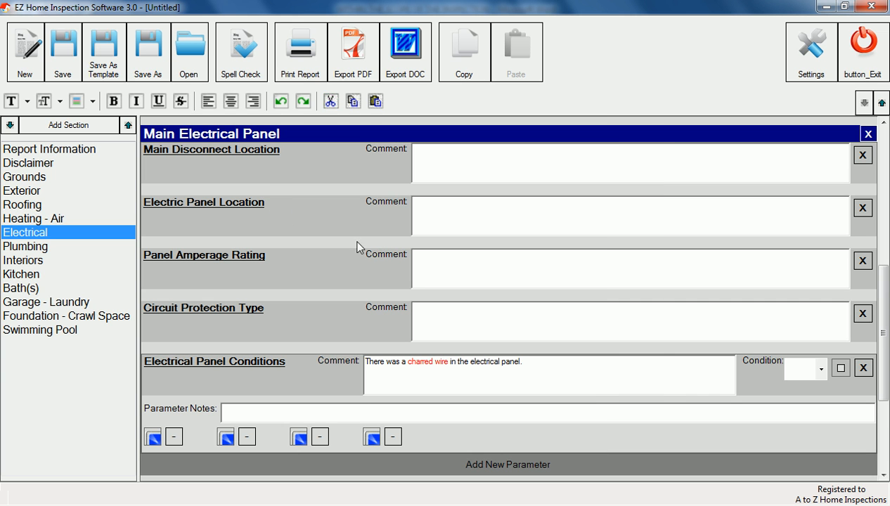
# - Set the Electrical Panel Conditions rating to SA
pyautogui.click(823, 368)
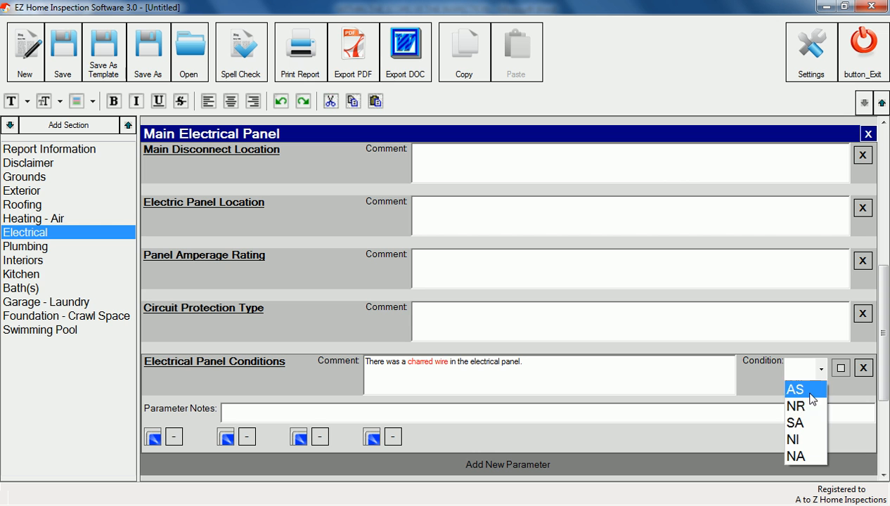
pyautogui.click(794, 422)
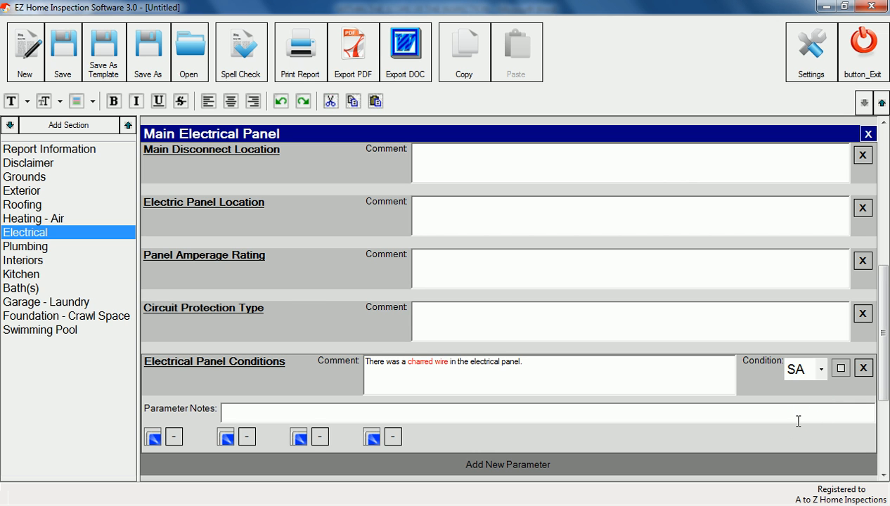
pyautogui.moveTo(207, 436)
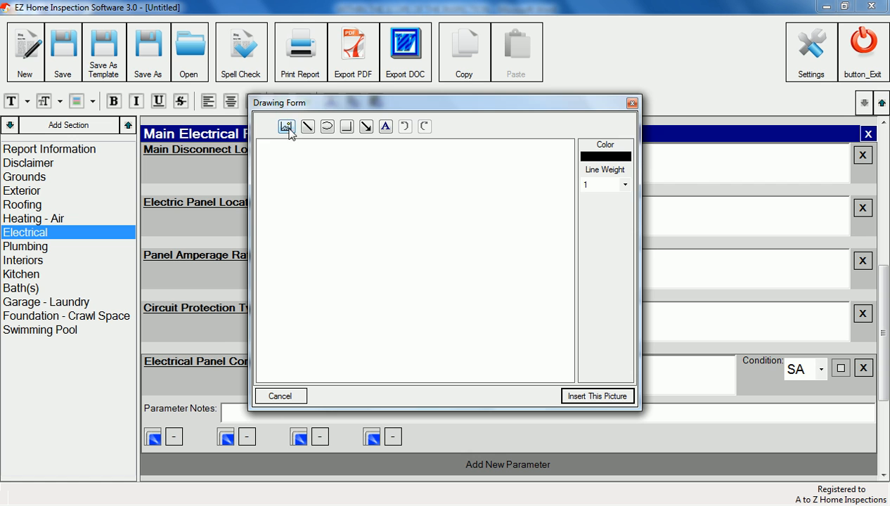
# - Load the burnt wire photo, undo stray marks, and insert the annotated picture
pyautogui.click(286, 127)
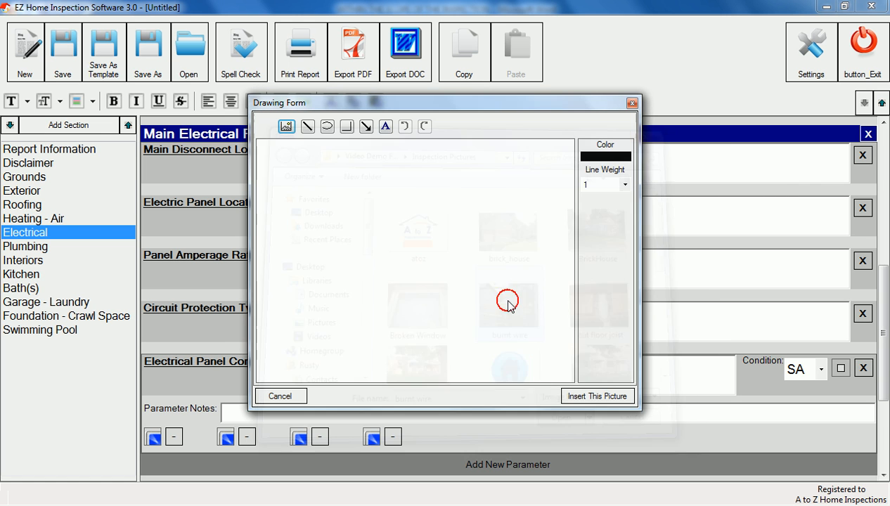
pyautogui.doubleClick(509, 303)
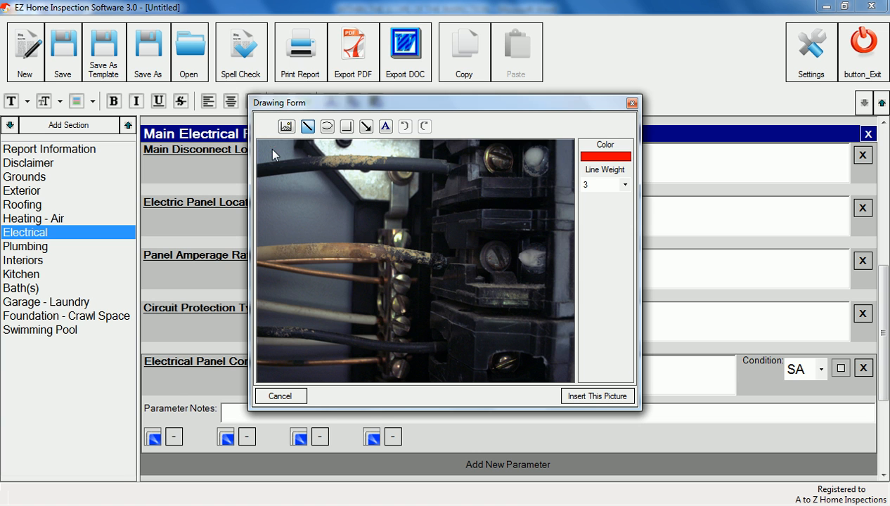
pyautogui.moveTo(276, 154); pyautogui.dragTo(563, 153)
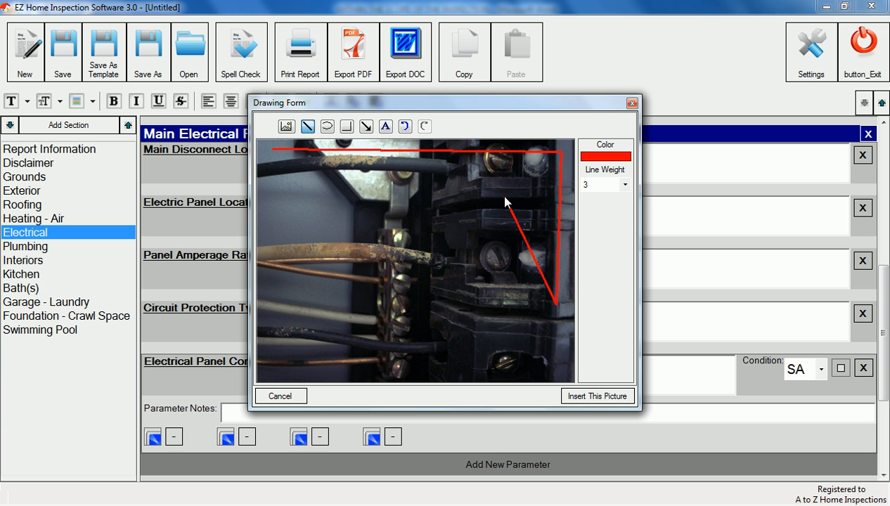
pyautogui.click(405, 126)
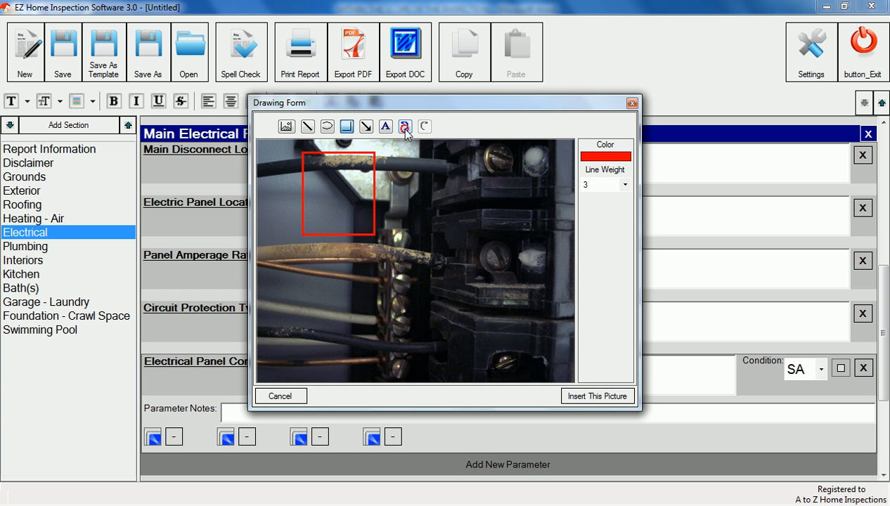
pyautogui.click(328, 127)
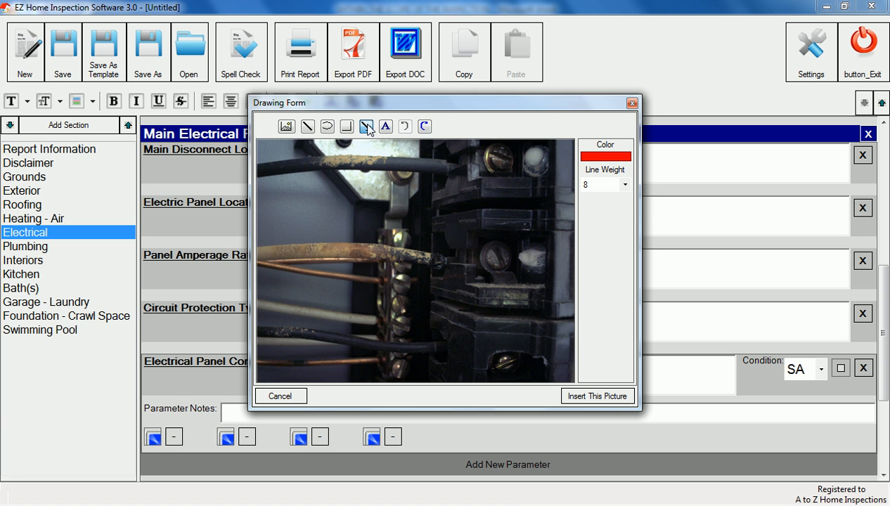
pyautogui.moveTo(434, 292)
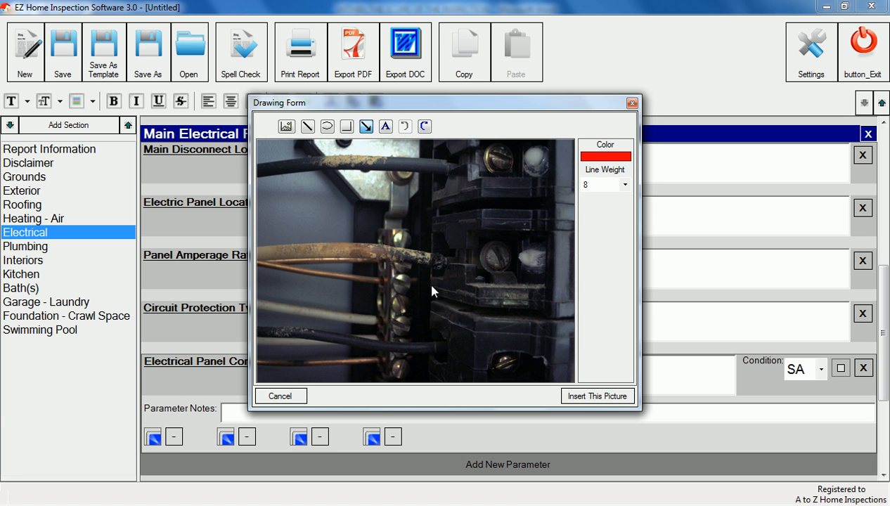
pyautogui.moveTo(431, 293)
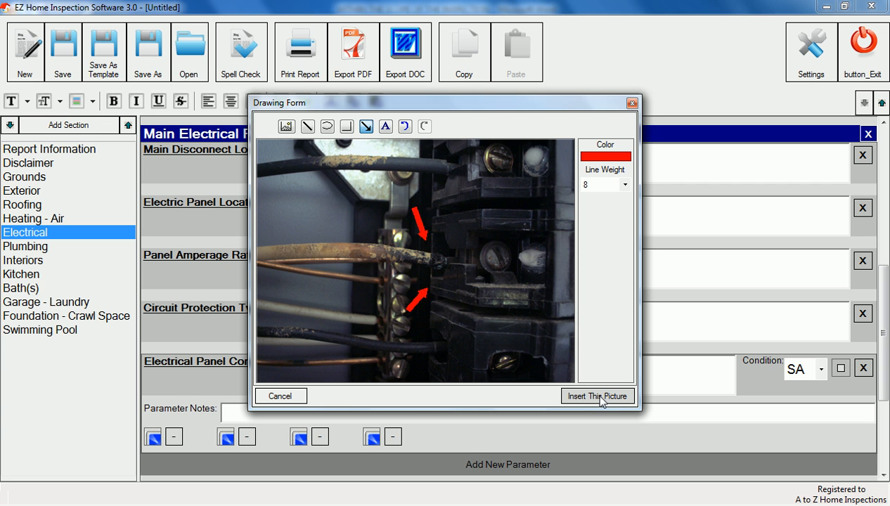
pyautogui.click(597, 396)
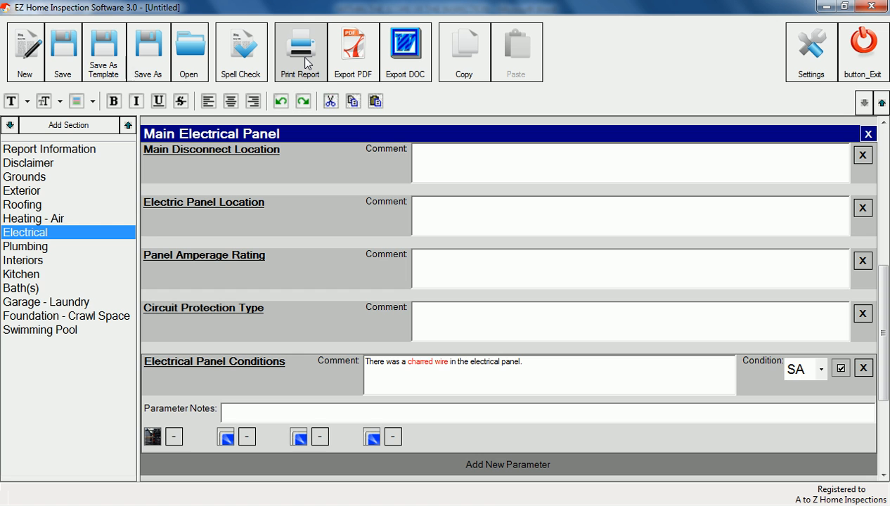
pyautogui.moveTo(353, 46)
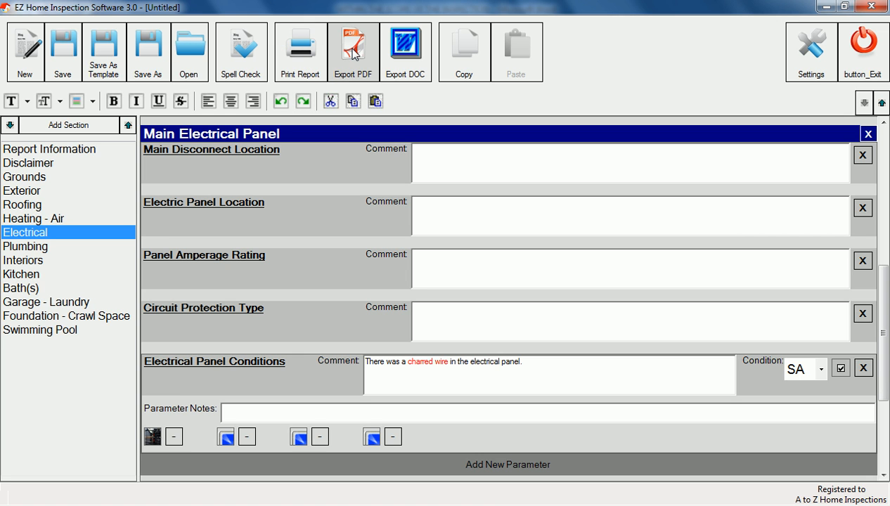
pyautogui.moveTo(417, 51)
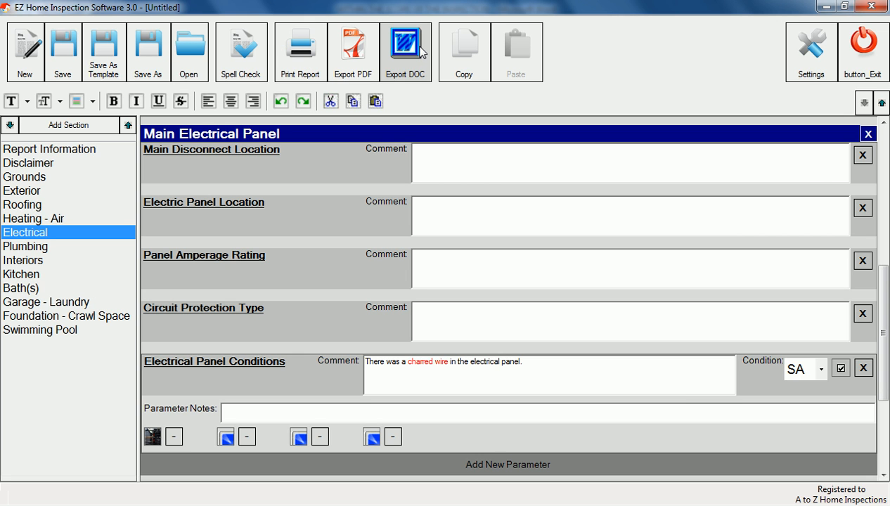
pyautogui.moveTo(353, 52)
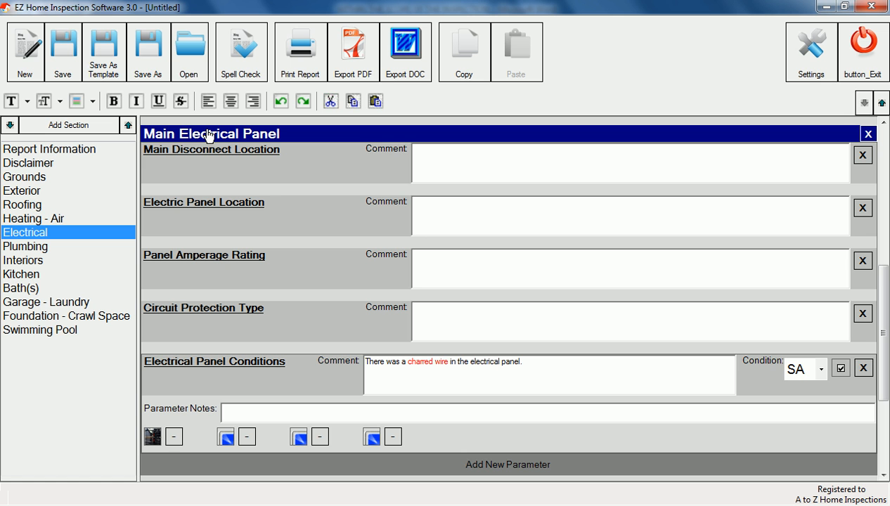
# - Switch to the Exterior section of the report
pyautogui.click(23, 190)
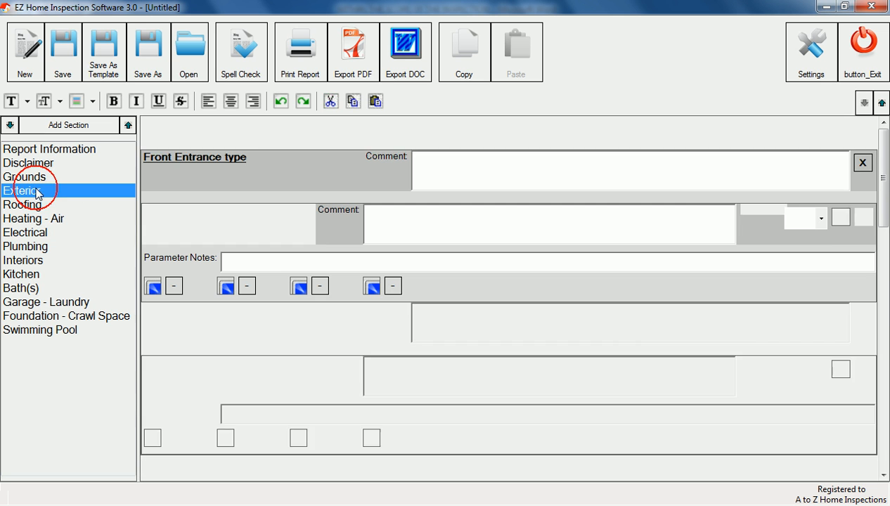
# - Scroll to Window Conditions, rate it NR, and tick the item
pyautogui.scroll(-3)
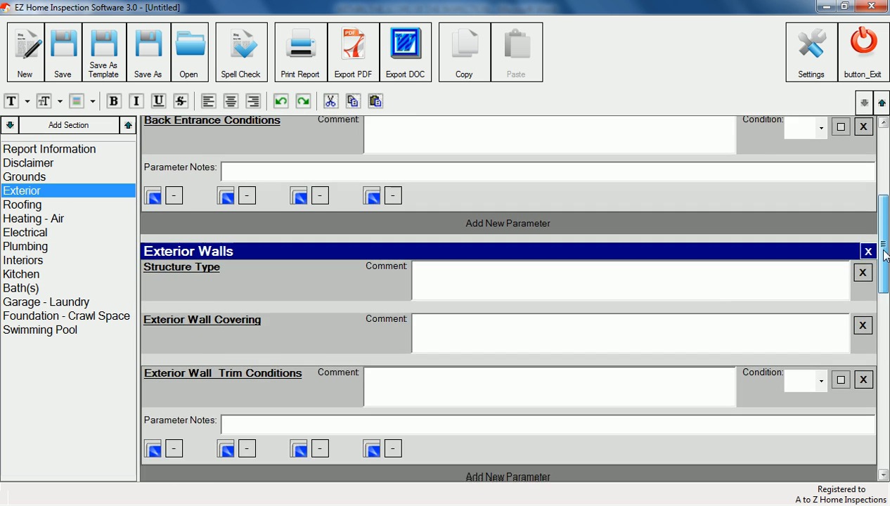
pyautogui.scroll(-3)
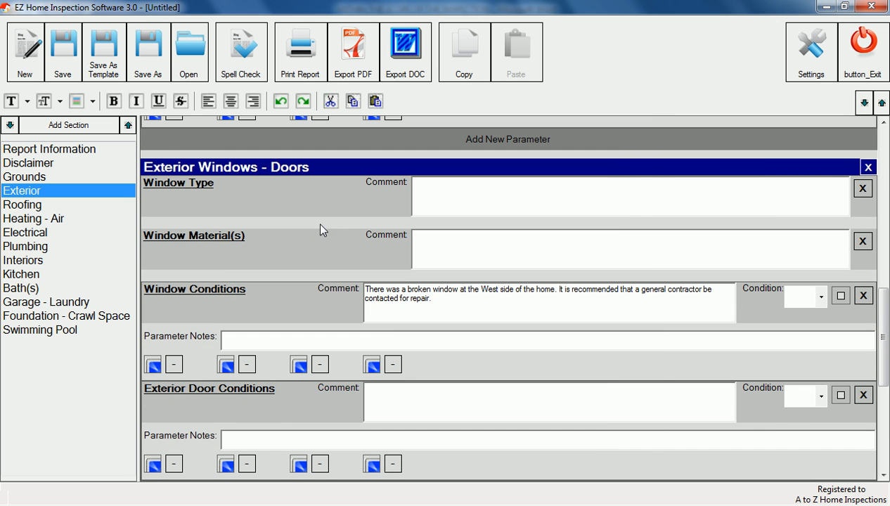
pyautogui.click(820, 296)
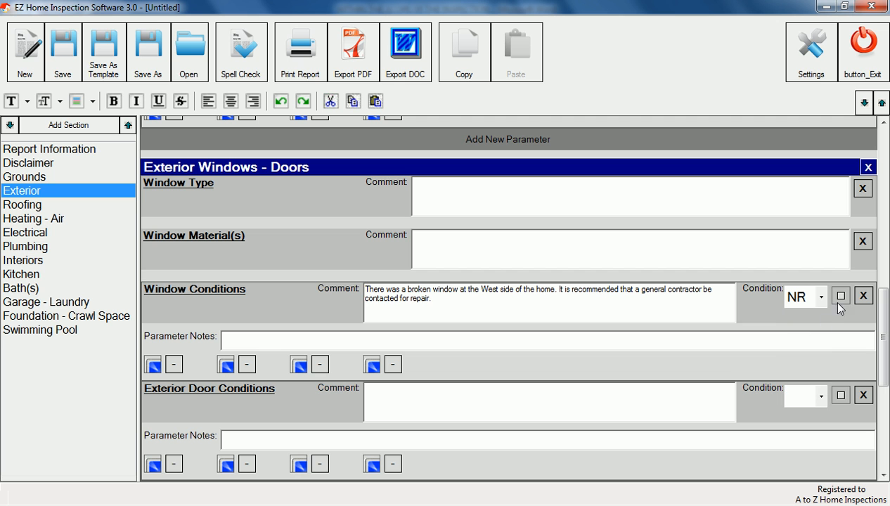
pyautogui.click(841, 295)
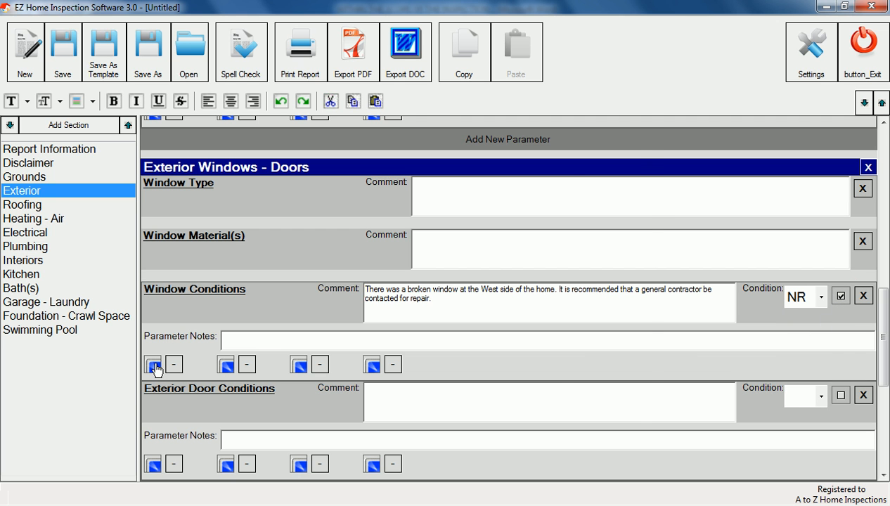
# - Attach the circled Broken Window photo to Window Conditions
pyautogui.click(152, 364)
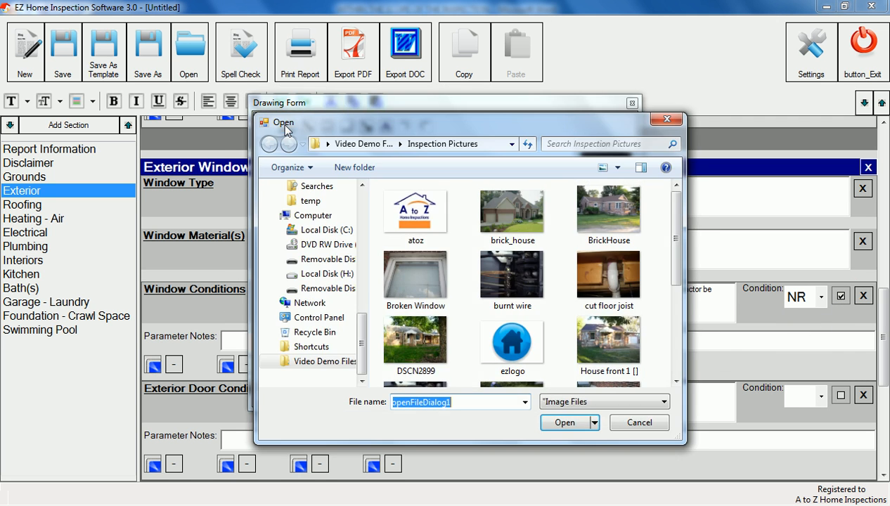
pyautogui.click(564, 422)
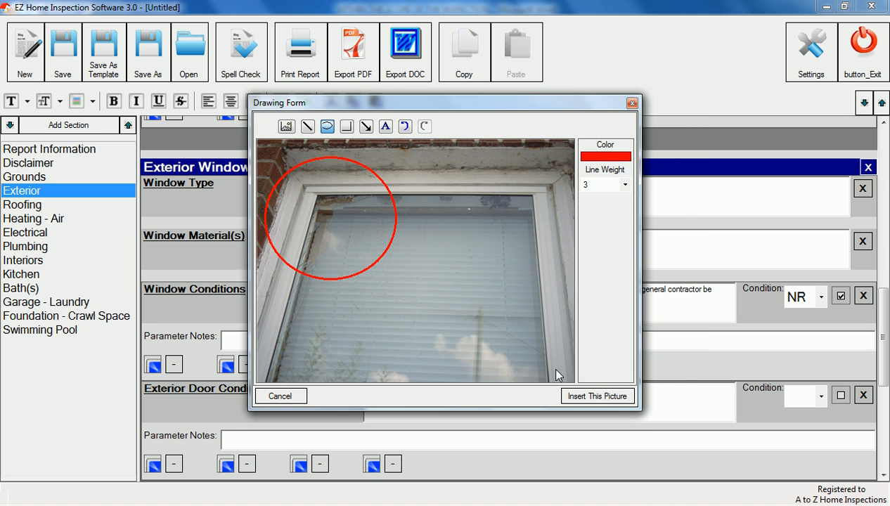
pyautogui.click(596, 396)
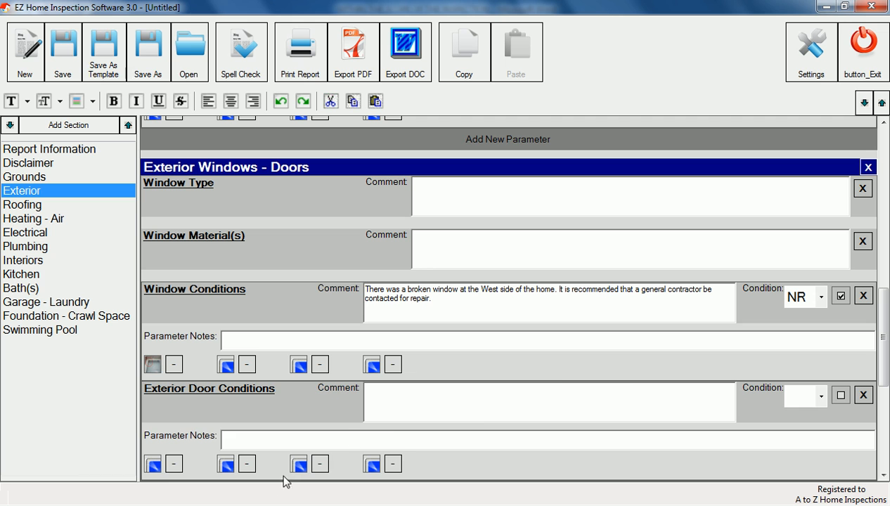
pyautogui.click(352, 52)
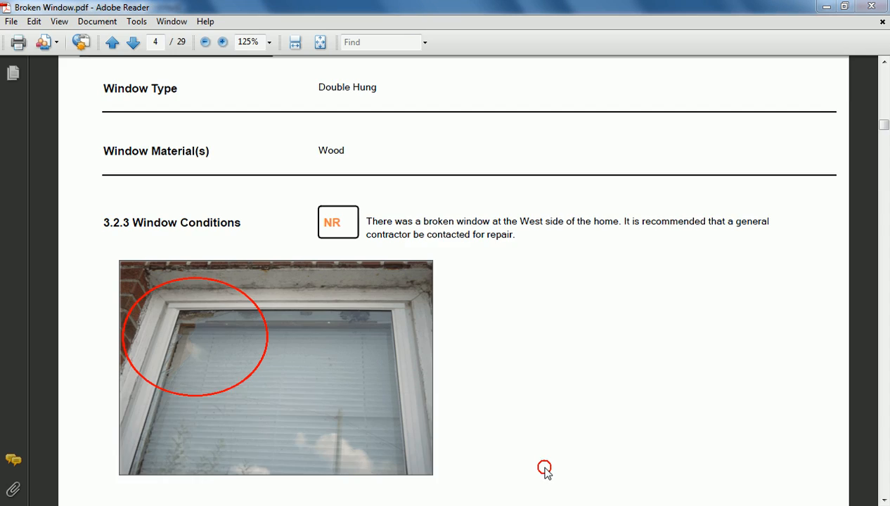